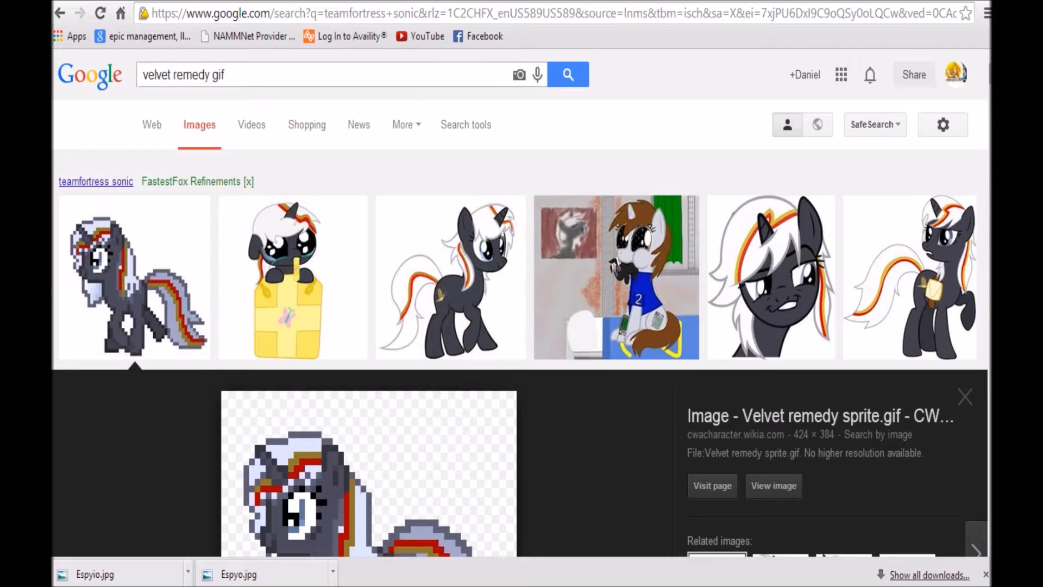
Step: Save the Velvet_remedy_sprite image as a GIF into the Pictures folder via Save image as
right_click(300, 300)
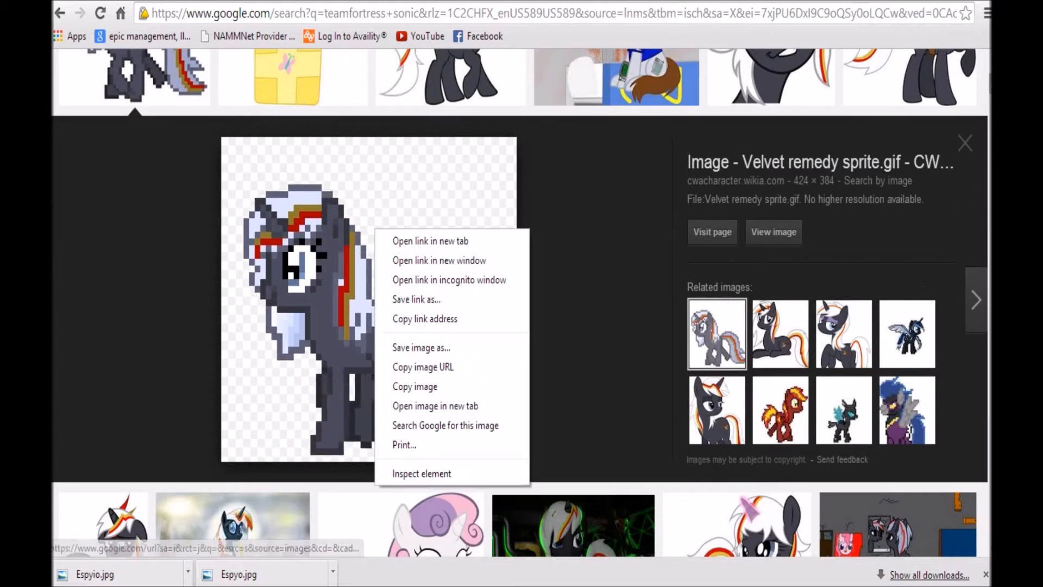
mouse_move(421, 347)
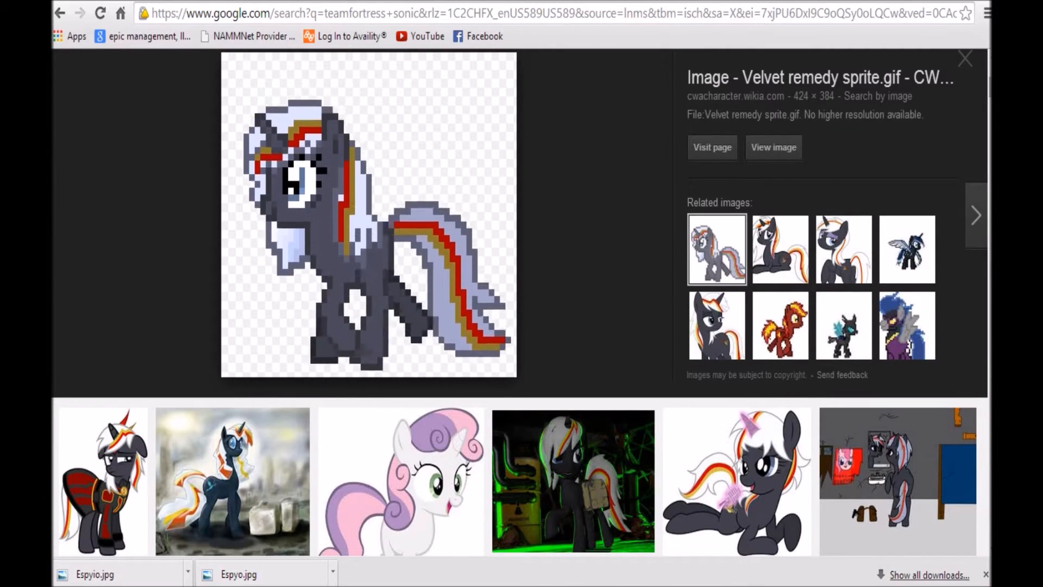
right_click(332, 200)
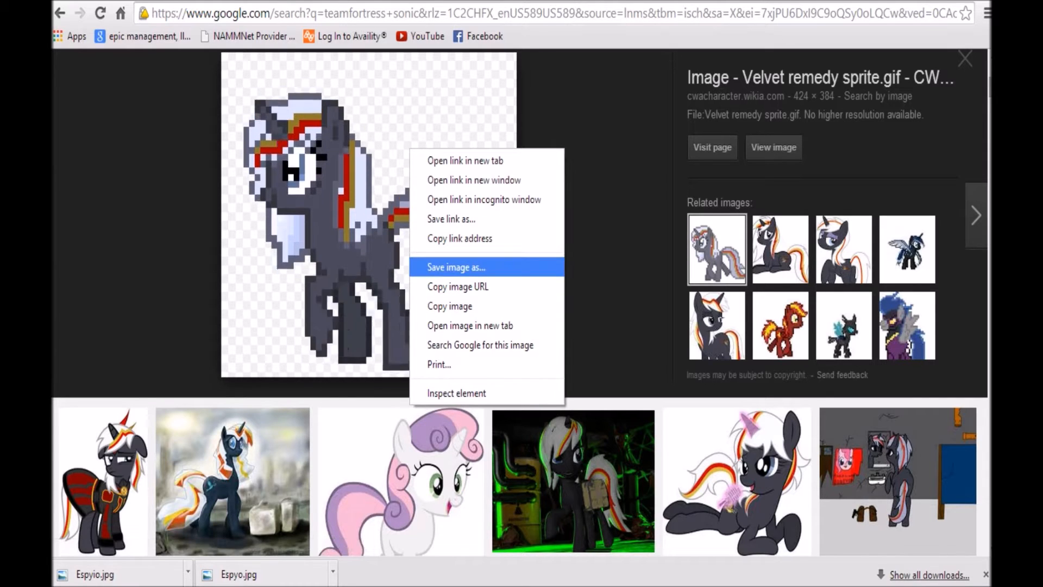
left_click(456, 268)
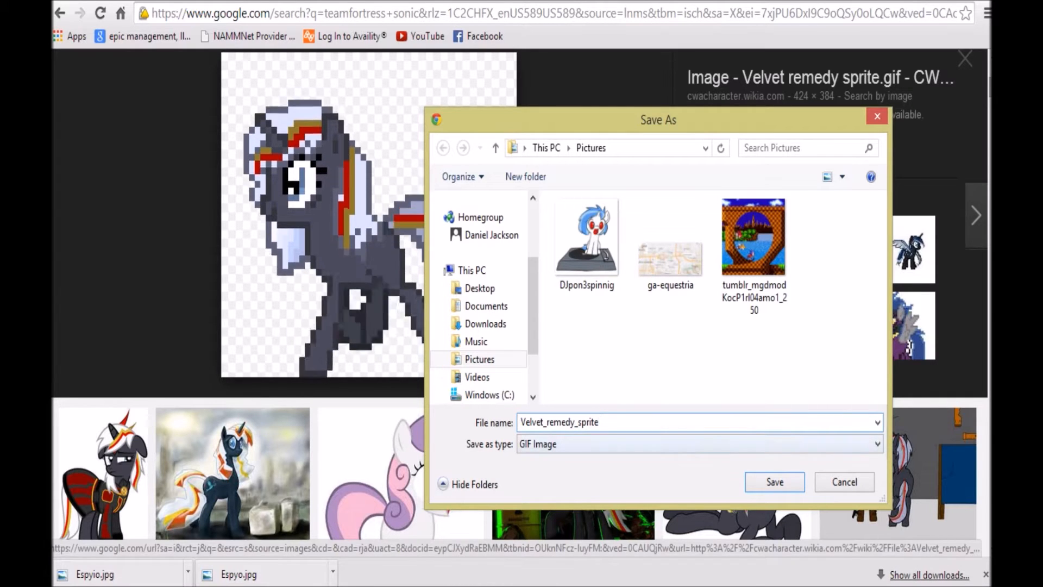
left_click(774, 481)
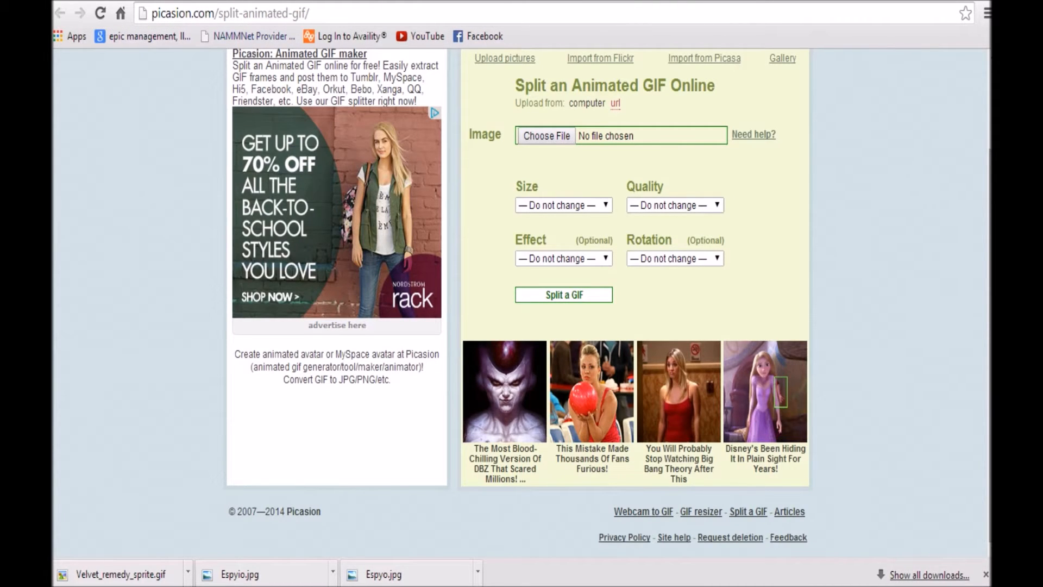
Step: Choose the Velvet_remedy_sprite GIF from the Pictures folder as the file to upload
scroll("up", 3)
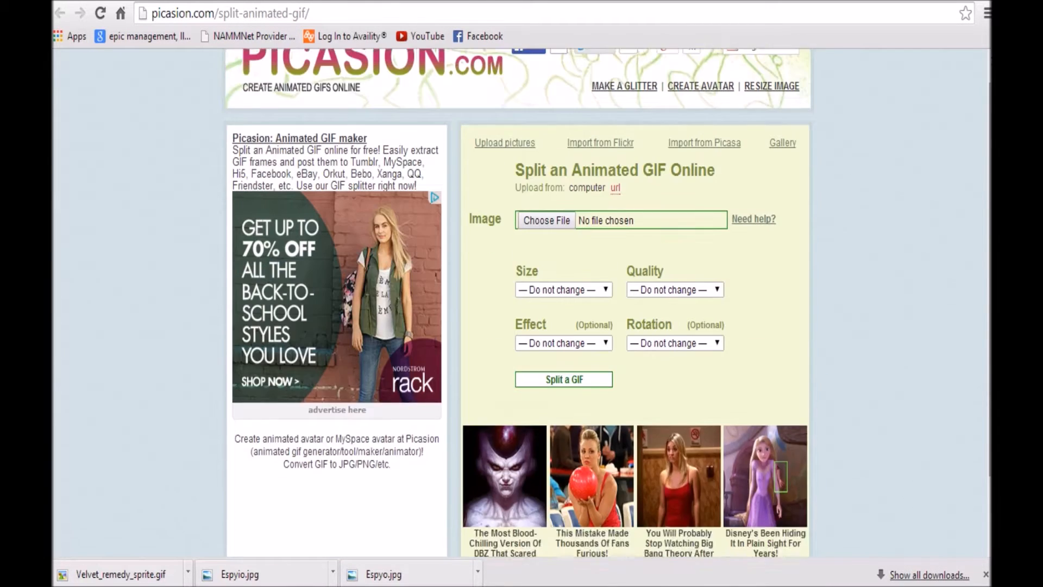
scroll("down", 3)
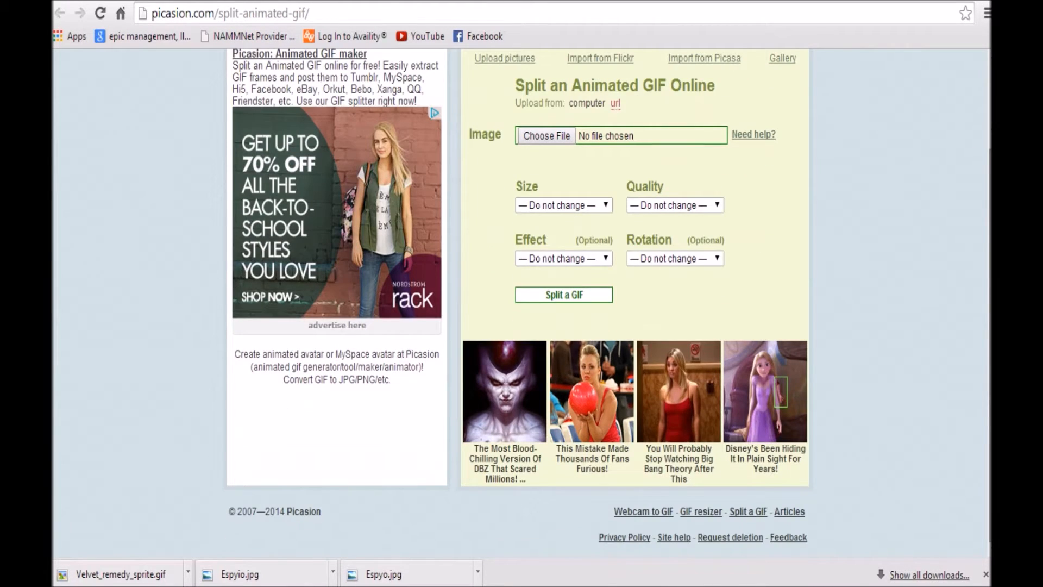
scroll("up", 3)
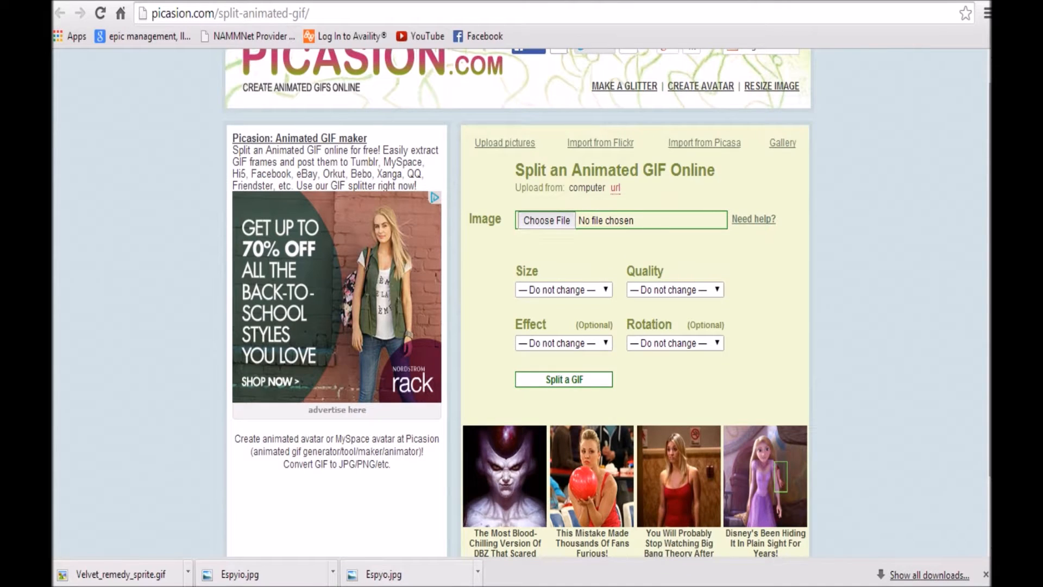
left_click(547, 221)
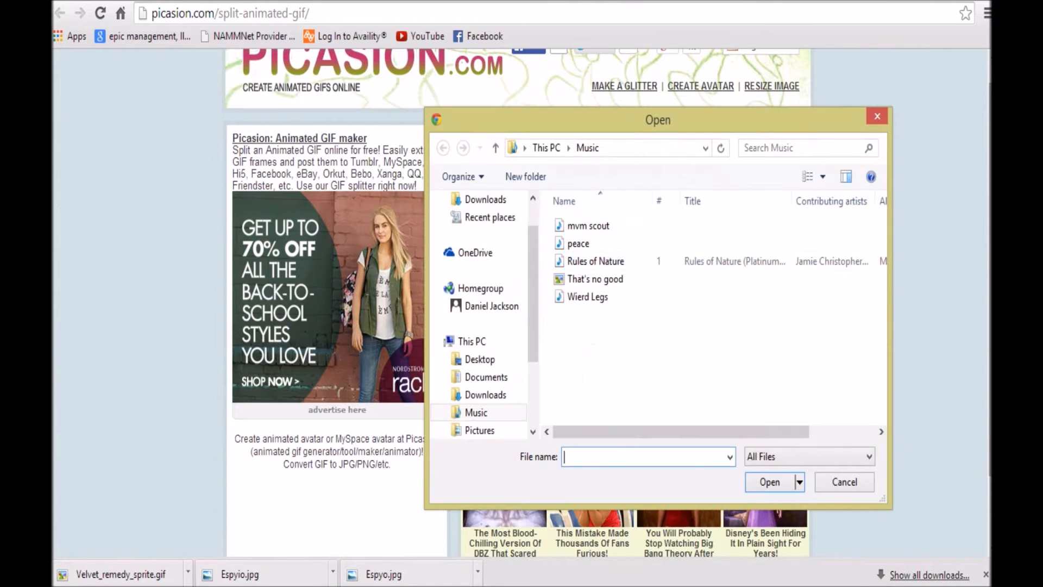
left_click(487, 377)
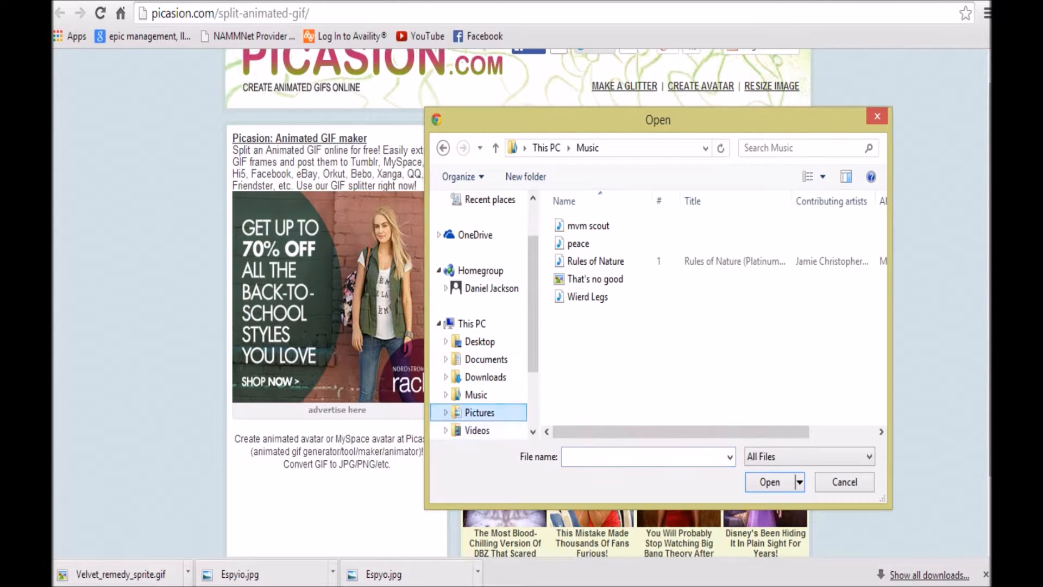
left_click(479, 413)
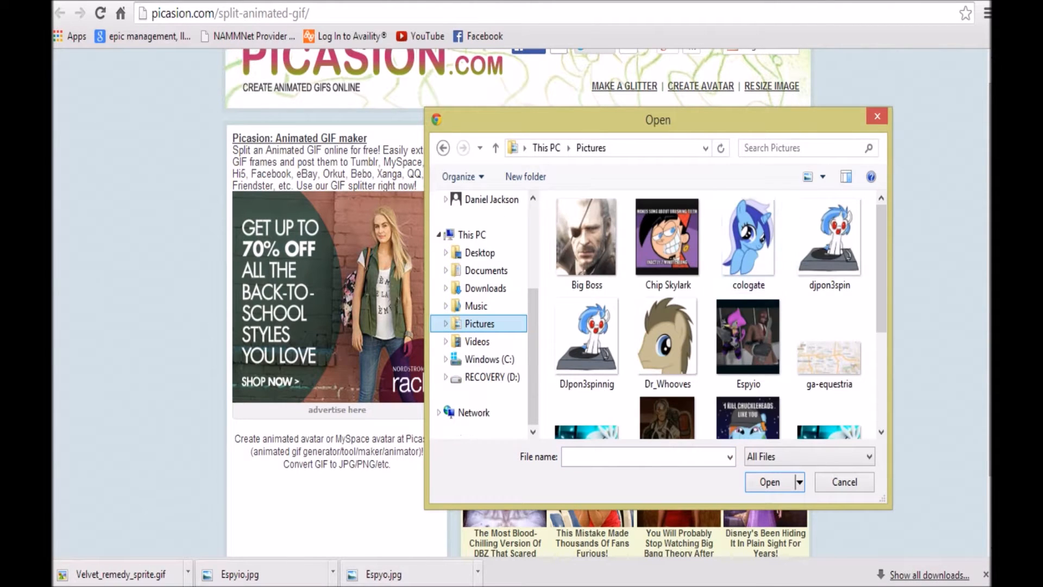
scroll("down", 3)
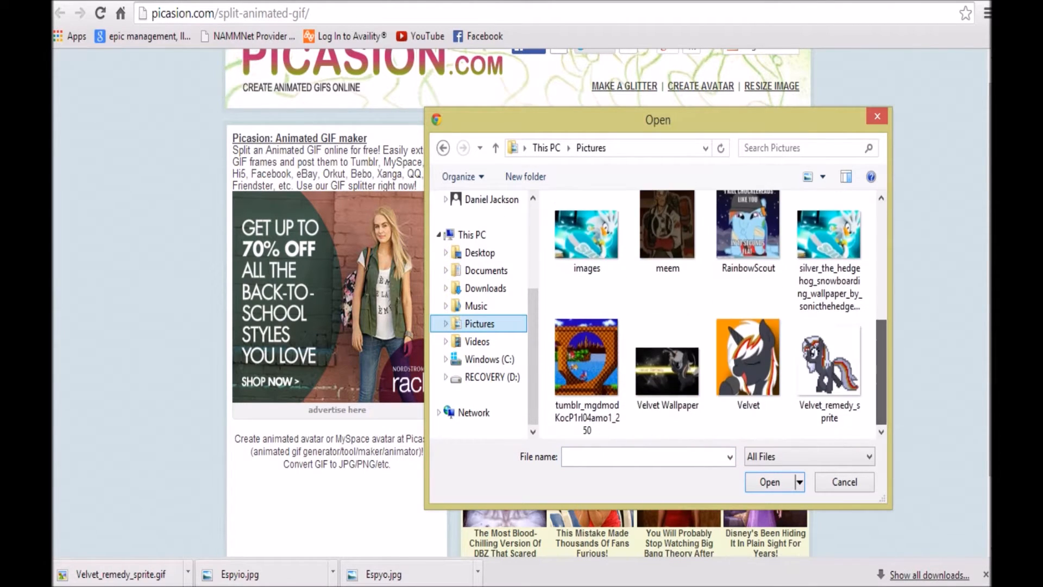
left_click(829, 358)
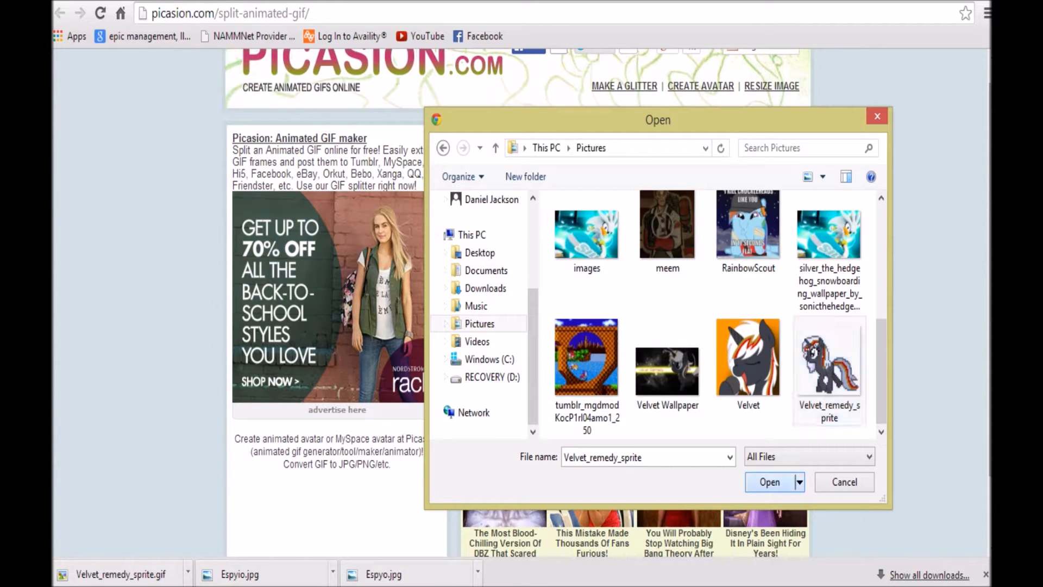
triple_click(645, 458)
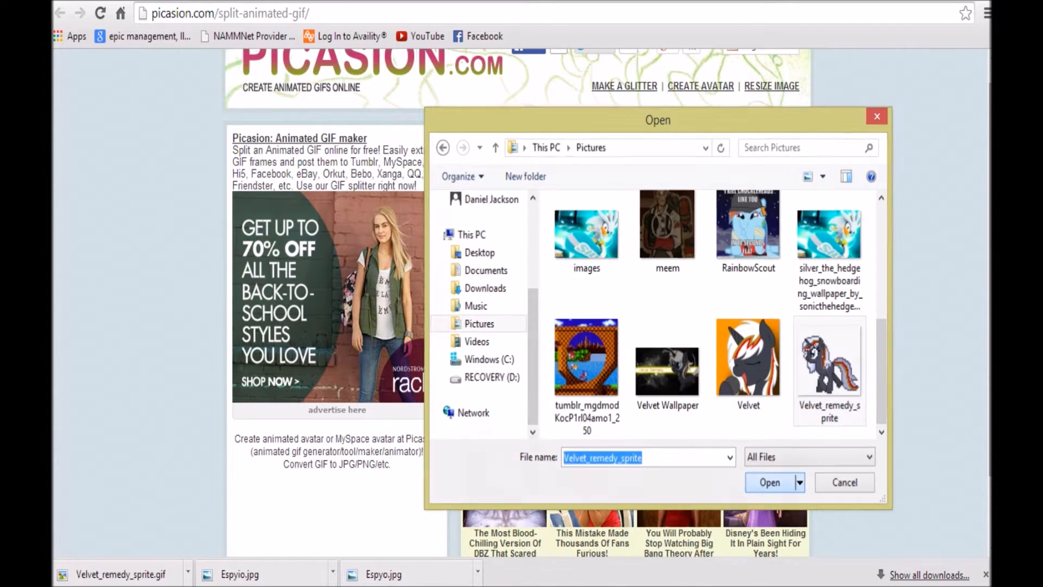
left_click(769, 481)
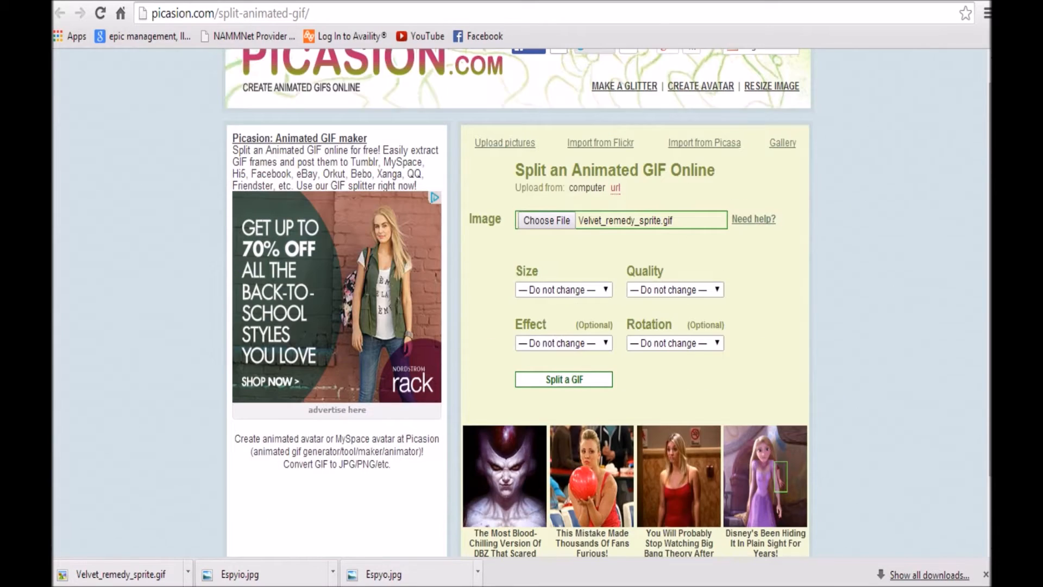
Step: Submit the uploaded GIF to be split into its frames
scroll("up", 3)
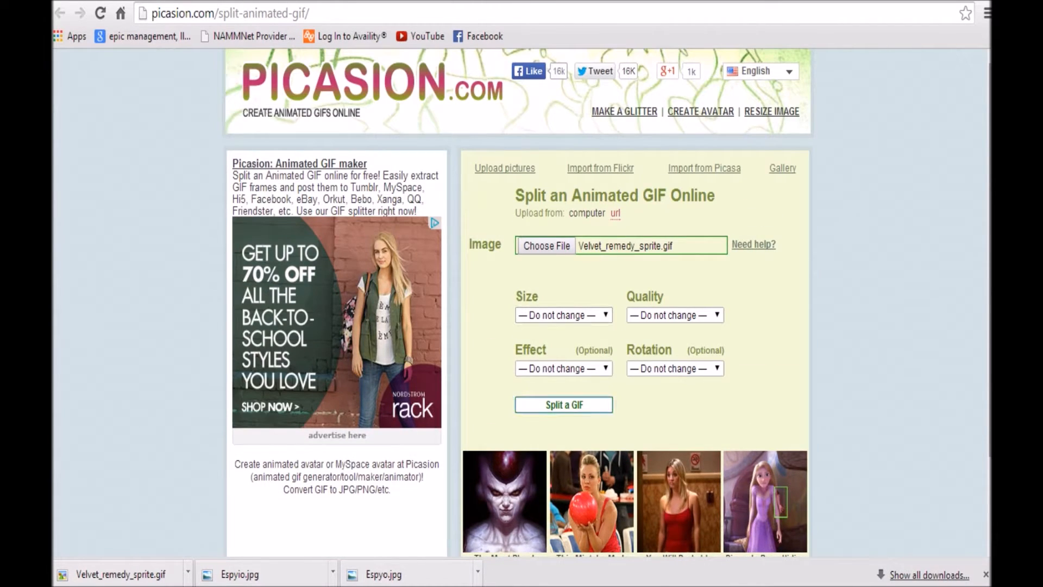
left_click(563, 405)
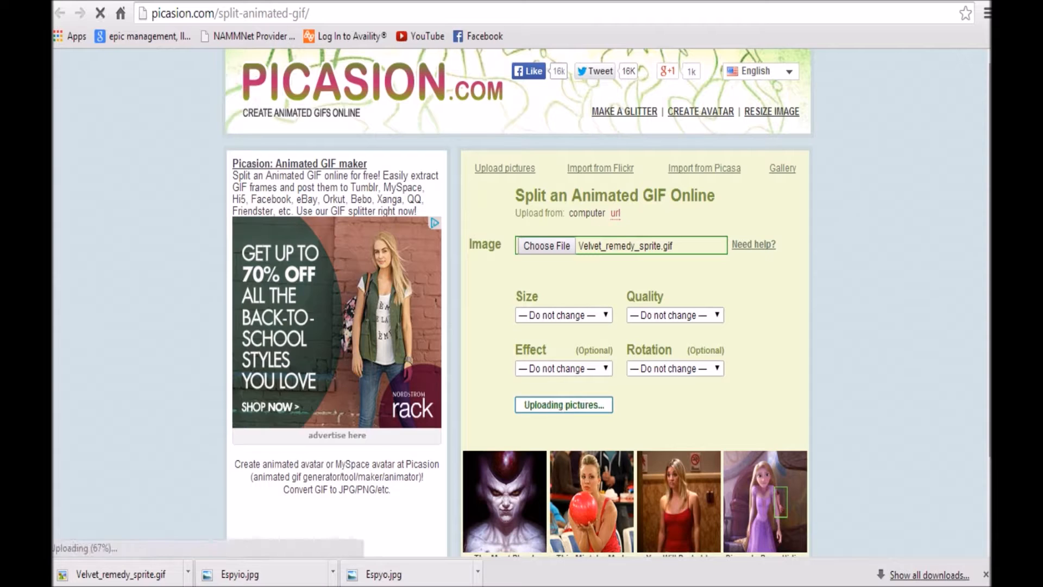
left_click(563, 404)
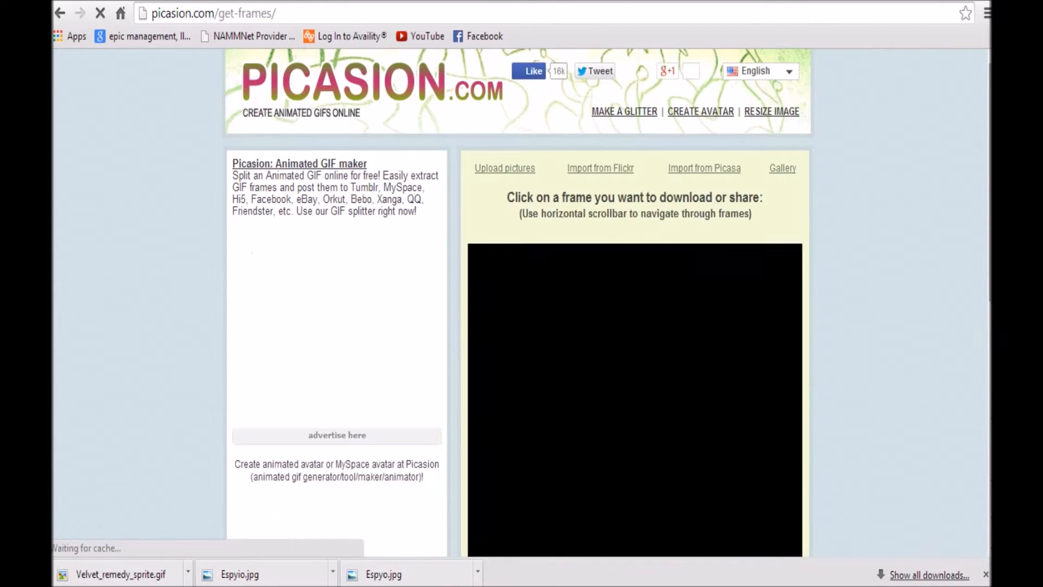
Step: Download all the extracted sprite frames as one zip archive with Save all frames
scroll("down", 3)
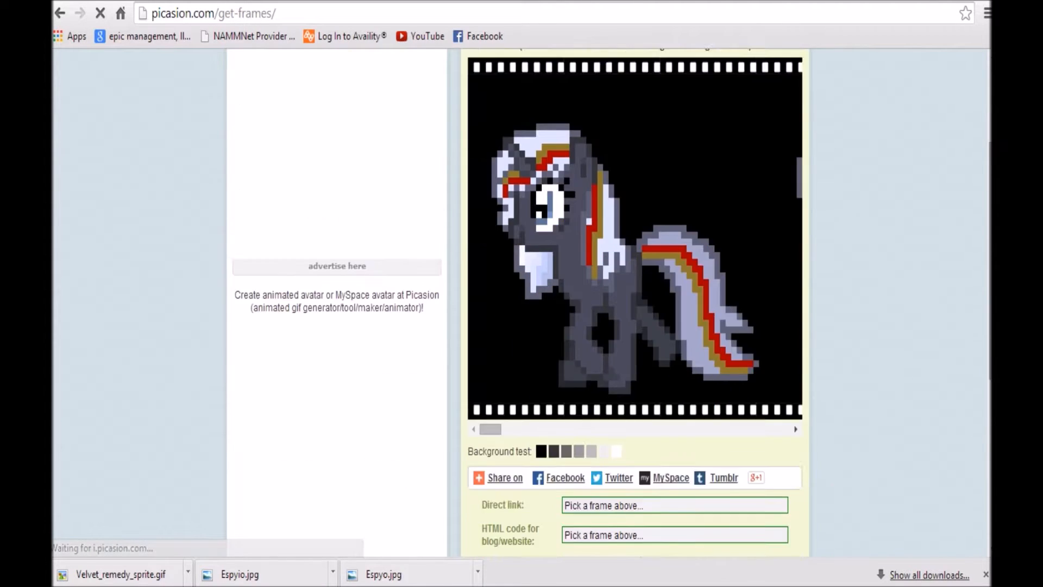
scroll("down", 3)
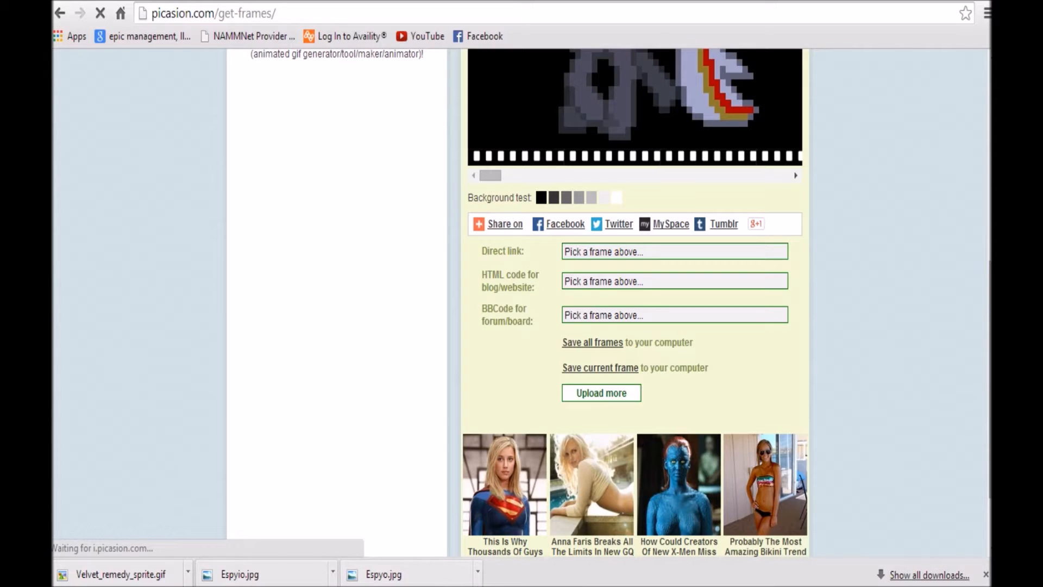
scroll("up", 3)
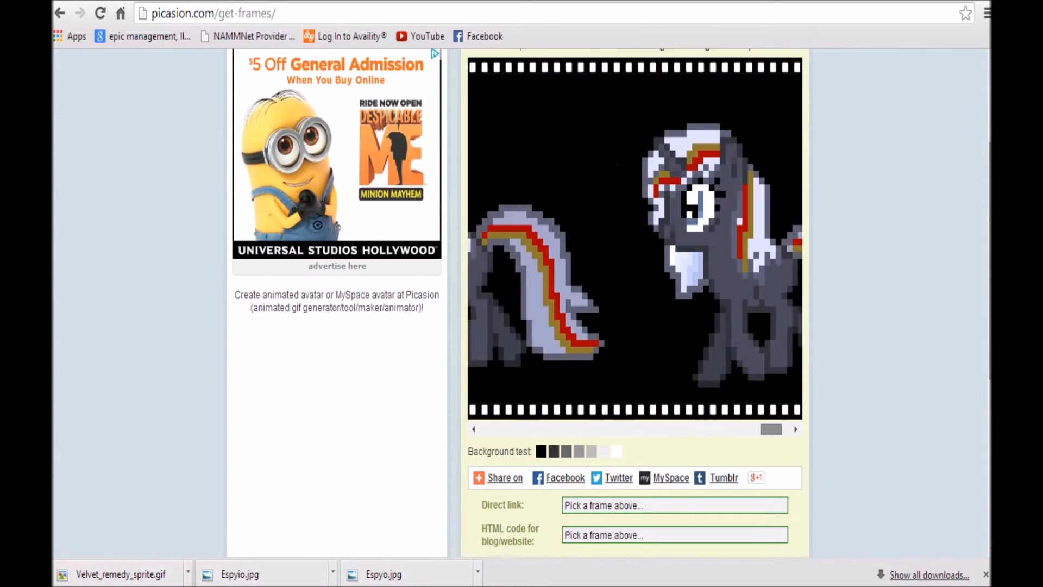
scroll("down", 3)
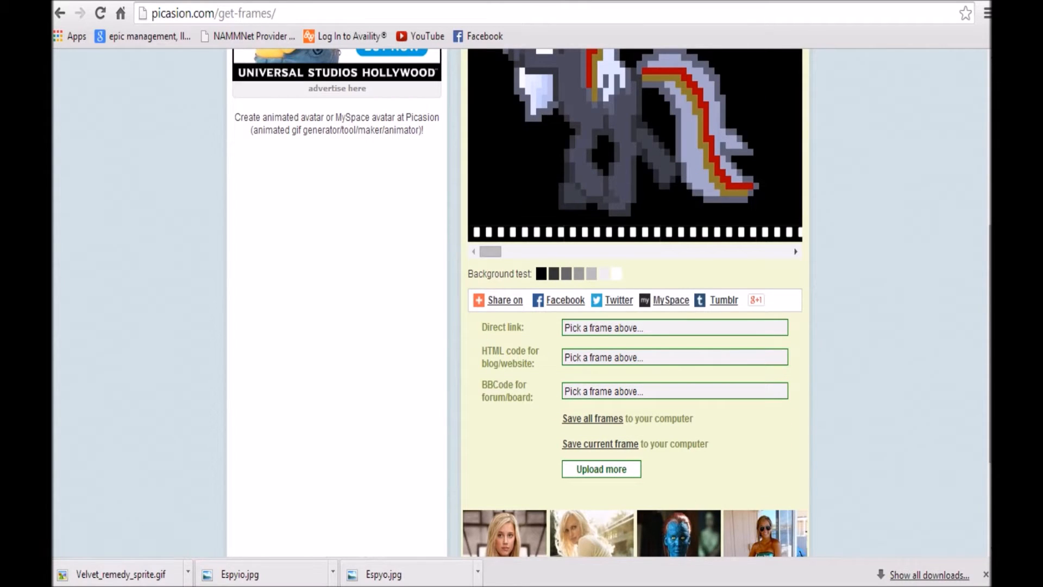
left_click(591, 417)
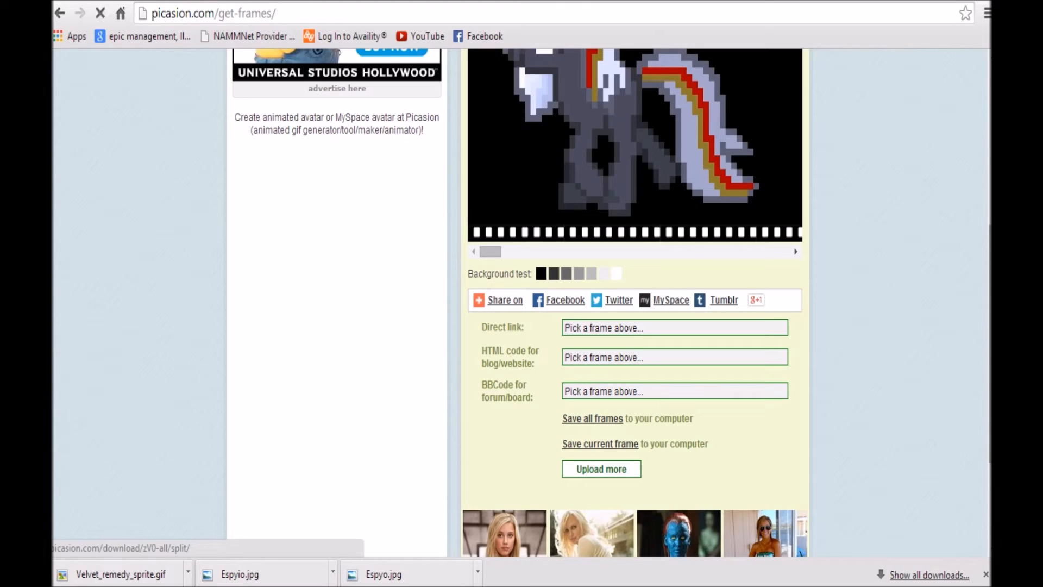
left_click(591, 418)
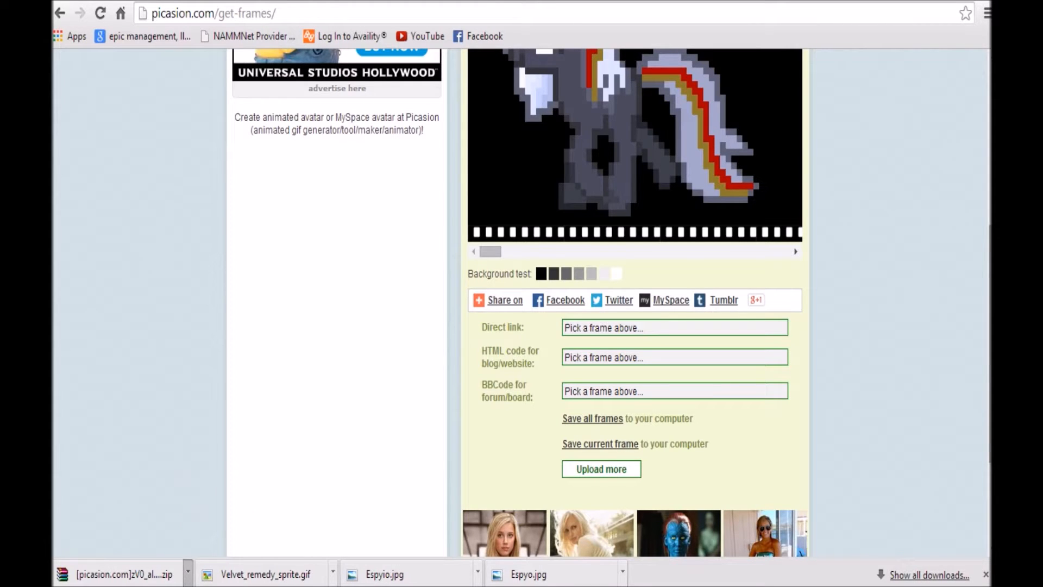
Step: Open the frames zip in WinRAR and begin renaming the new desktop folder to Velvet gif
left_click(120, 574)
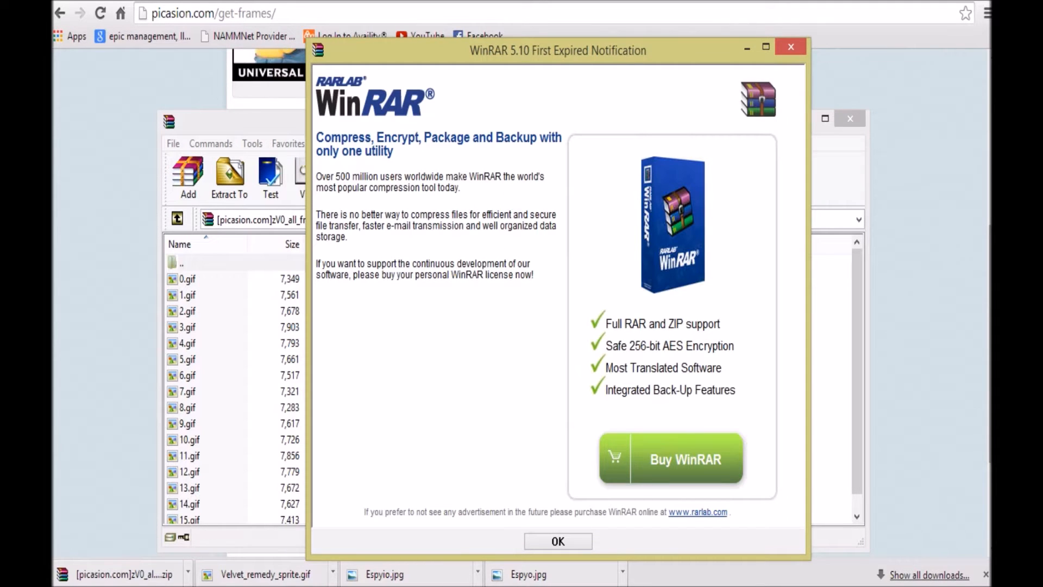
left_click(558, 541)
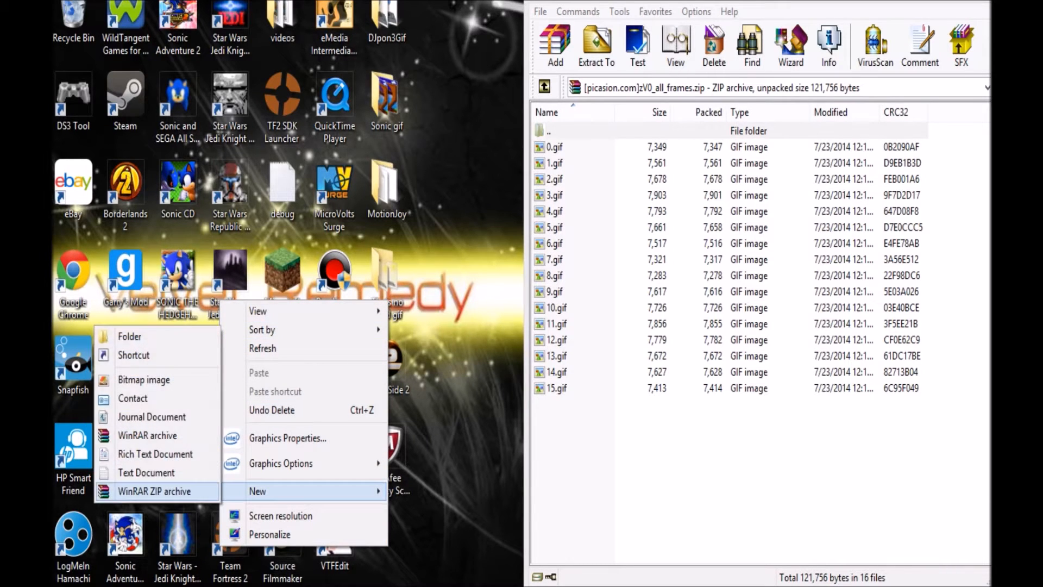
left_click(129, 336)
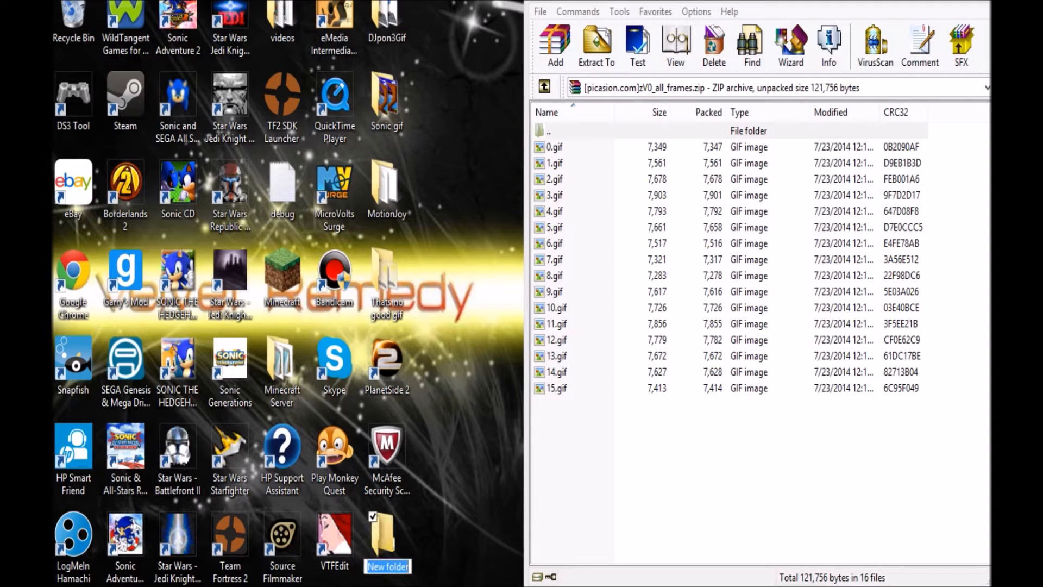
type("Velvet gif")
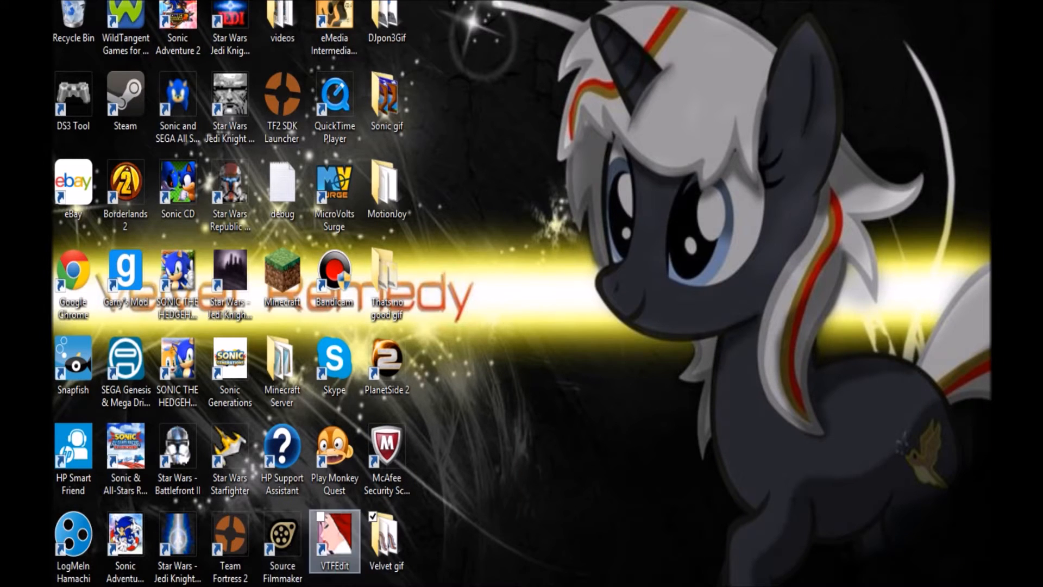
Step: Launch VTFEdit and browse the Import chooser to the Desktop\Velvet gif folder
left_click(386, 540)
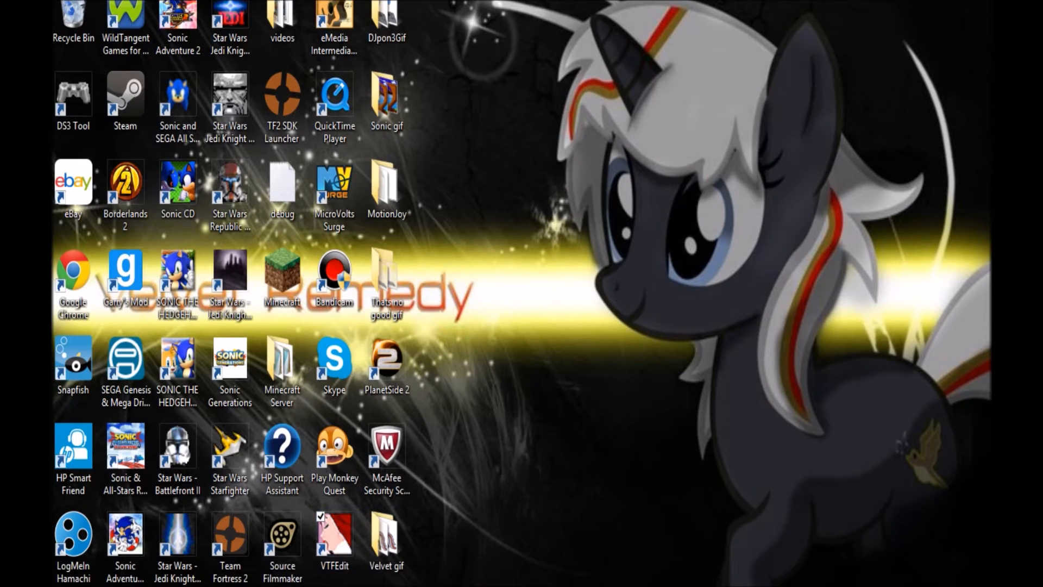
double_click(333, 537)
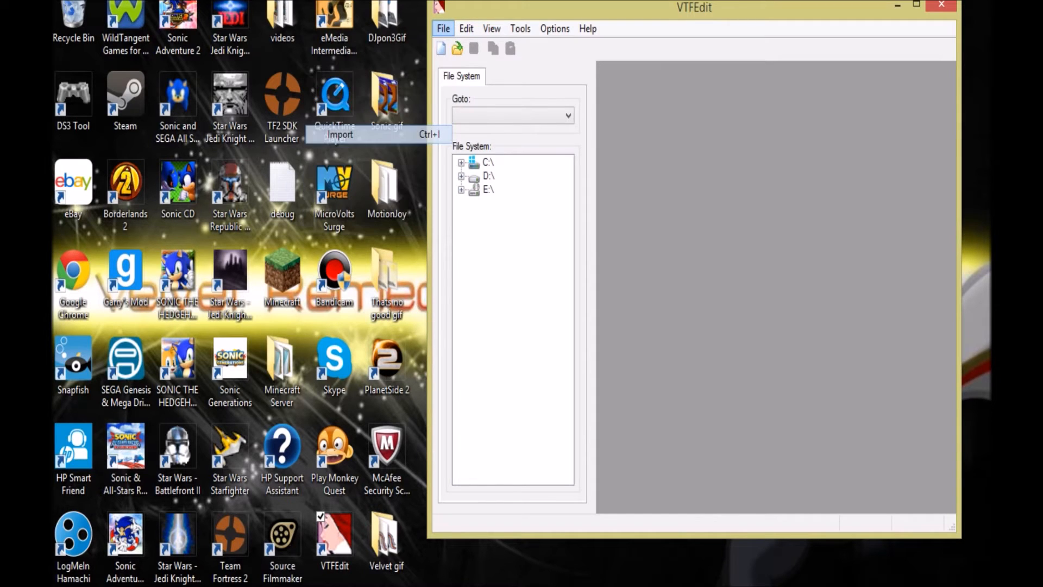
left_click(341, 134)
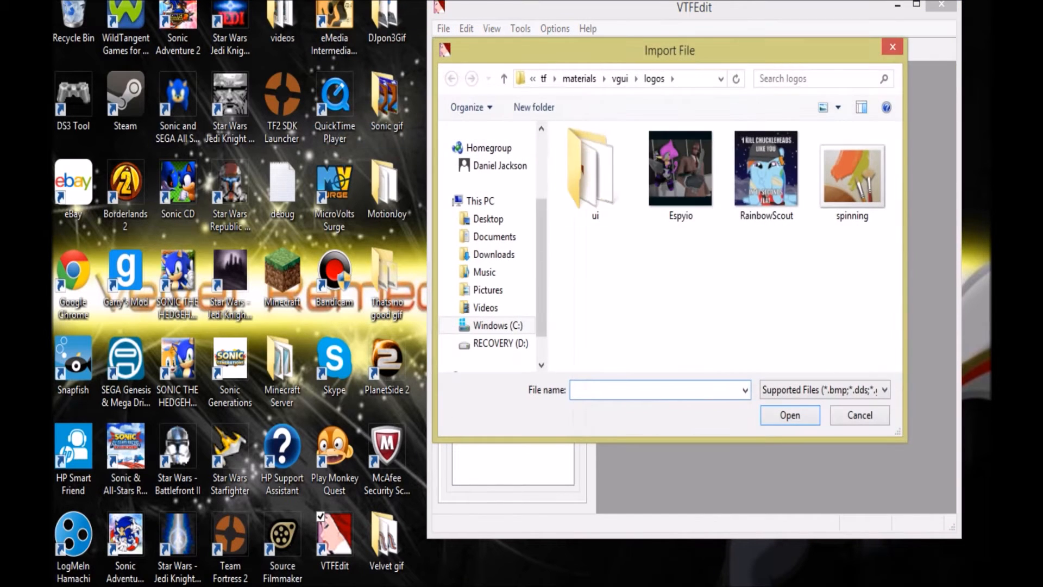
left_click(485, 272)
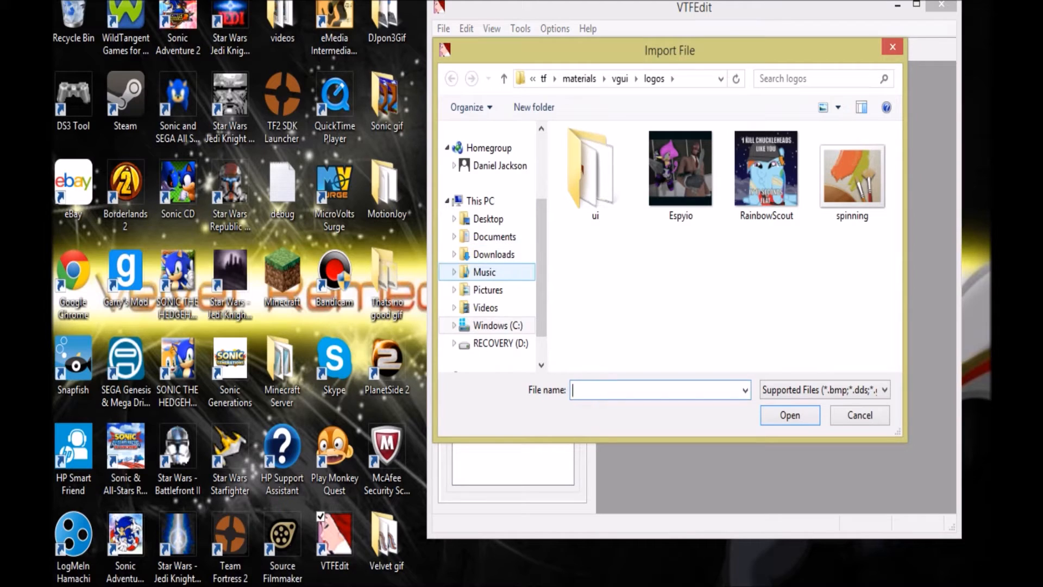
left_click(488, 218)
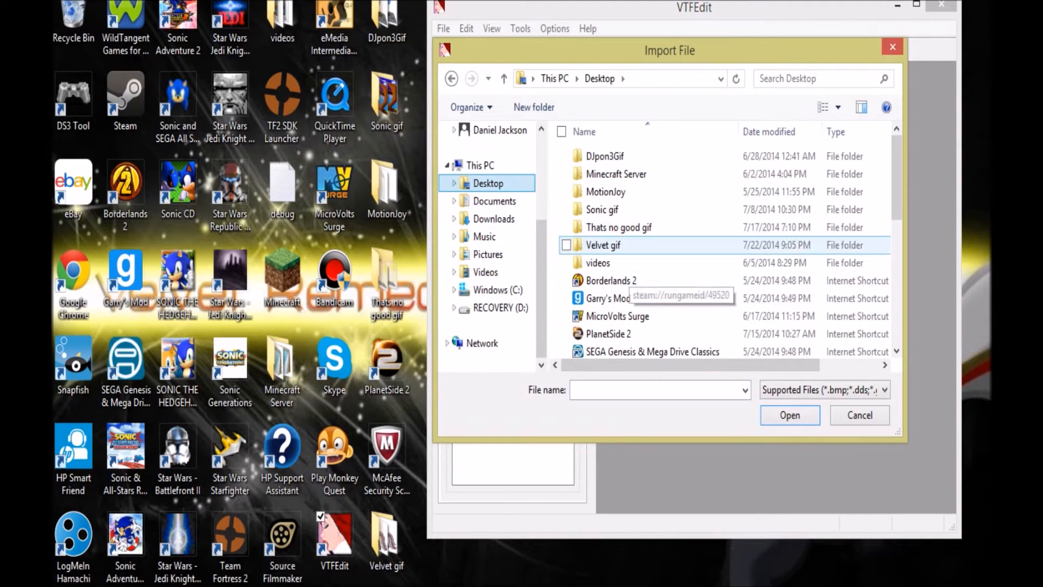
mouse_move(608, 297)
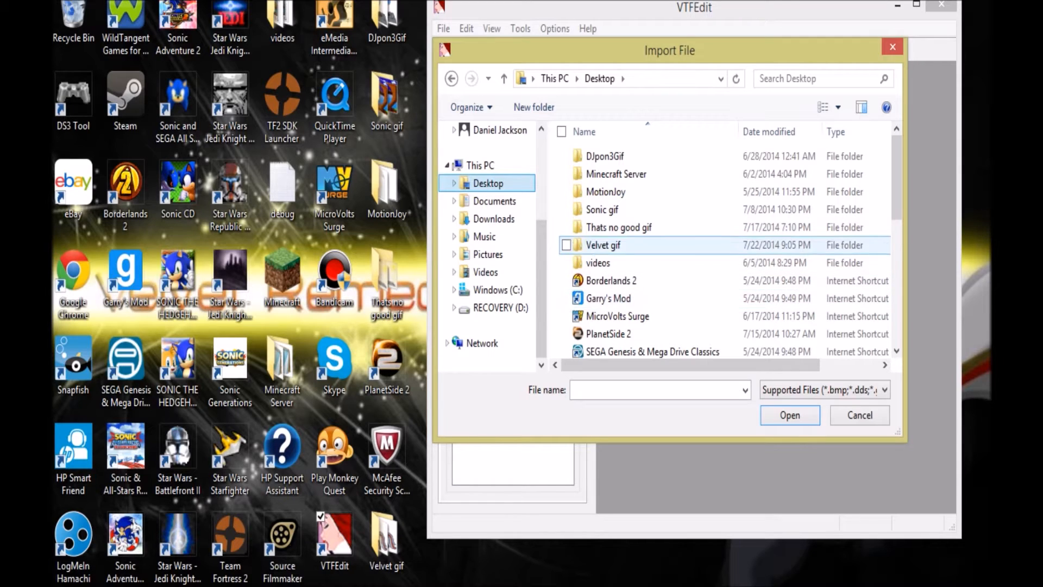
double_click(603, 244)
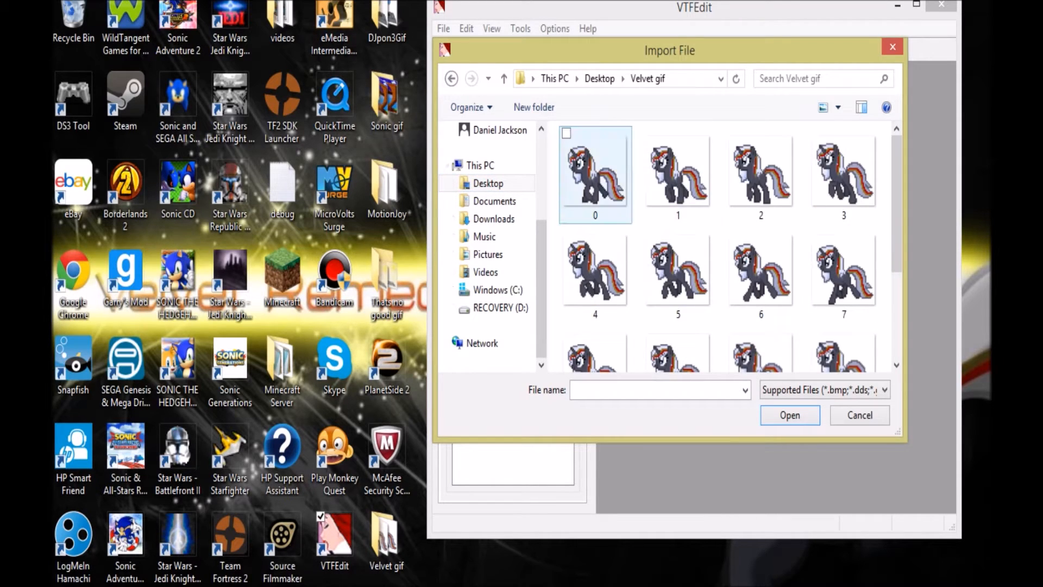
Step: Select frames 0 through 15 and import them together as one texture
left_click(595, 173)
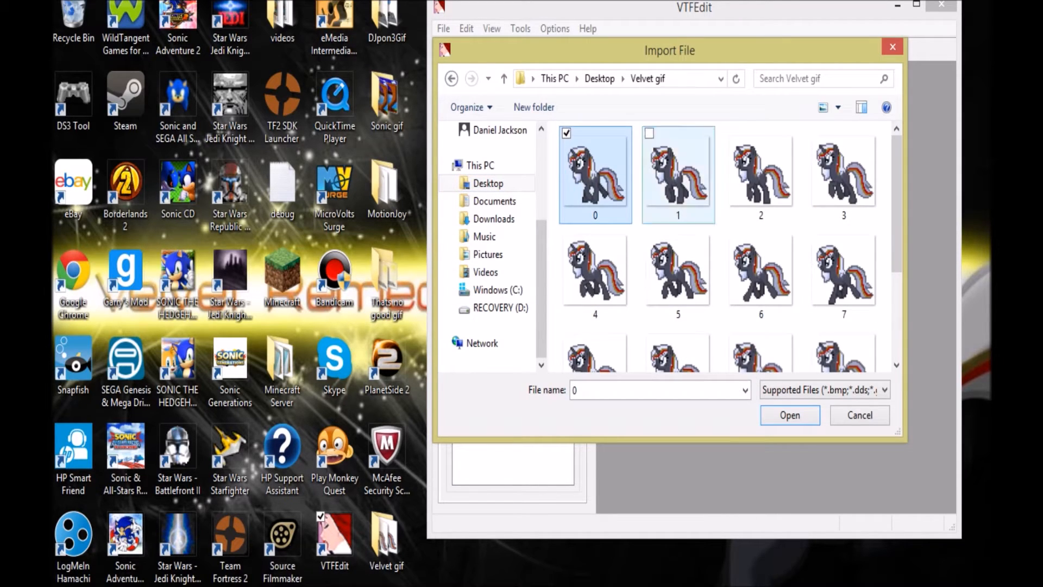
scroll("down", 3)
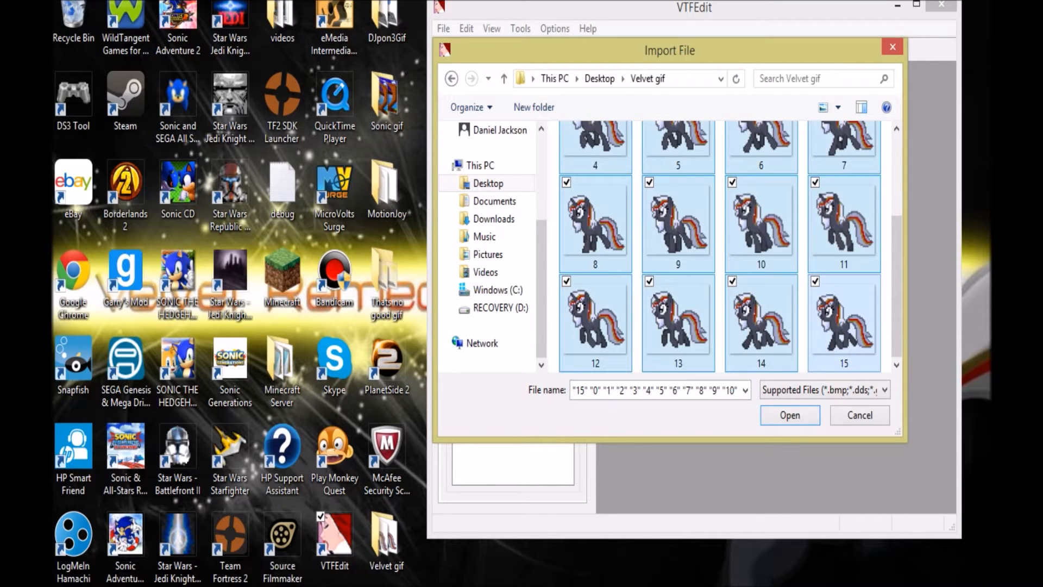
left_click(790, 414)
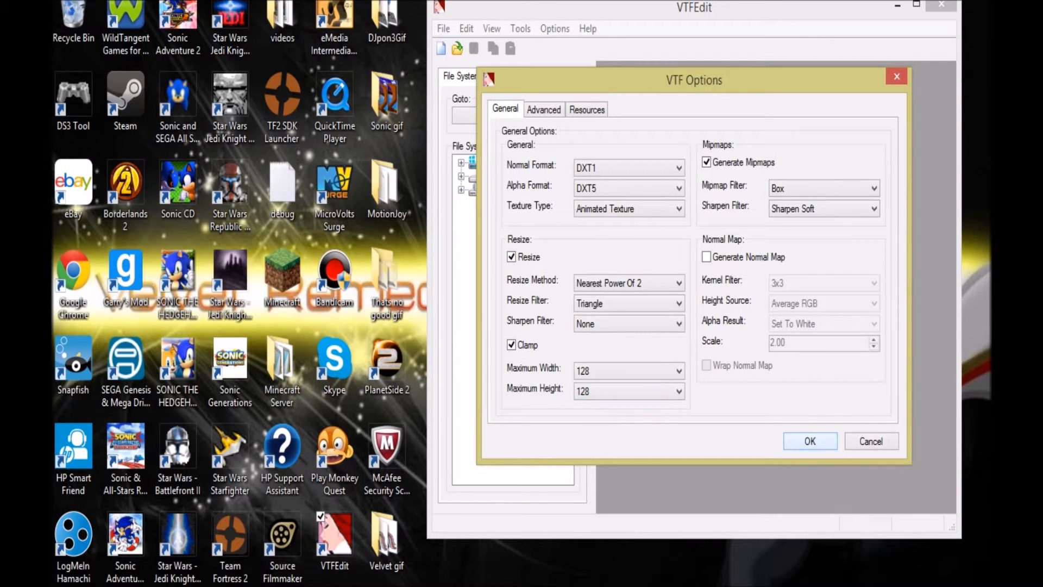
Step: Accept Animated Texture at 128 max size, then play and stop the pony animation preview
left_click(809, 441)
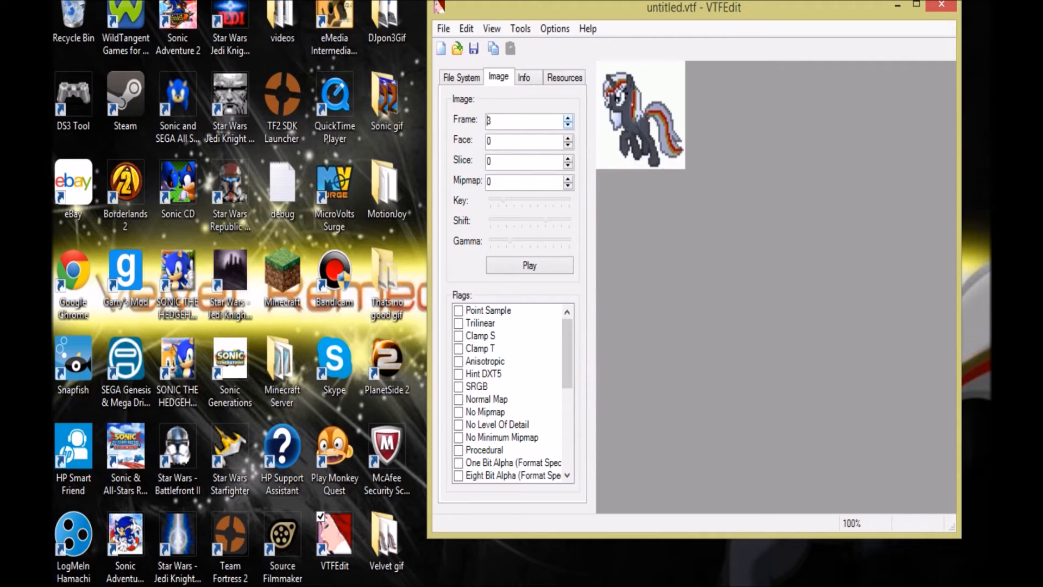
left_click(530, 265)
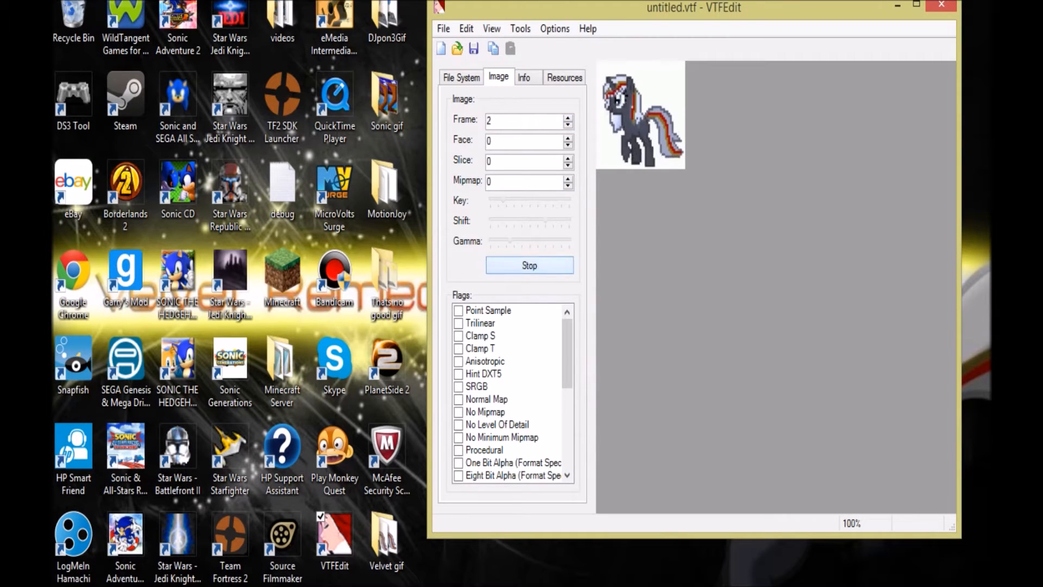
left_click(529, 265)
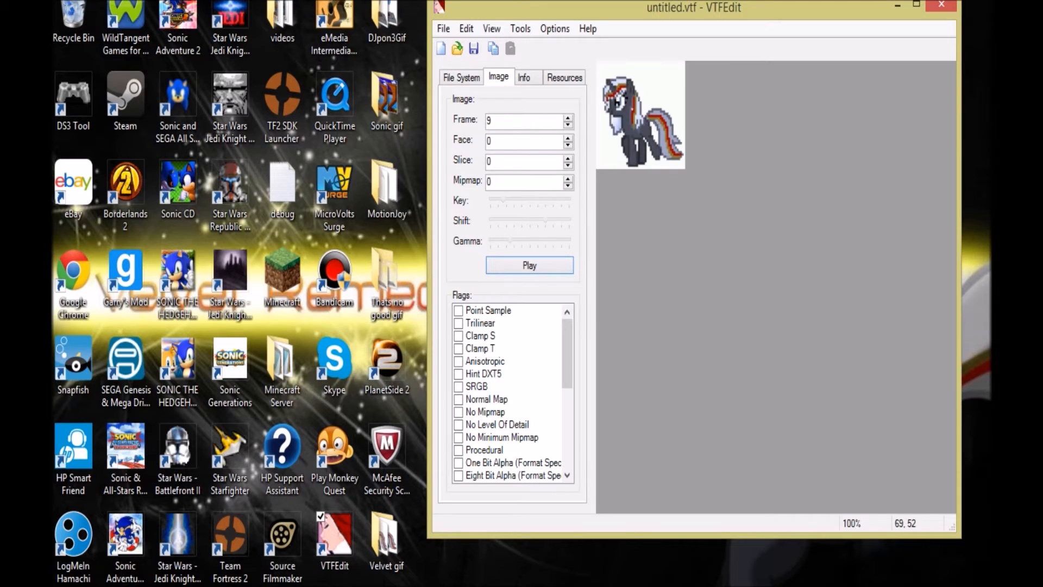
Step: Browse the Tools, Options and File menus without choosing anything
left_click(520, 28)
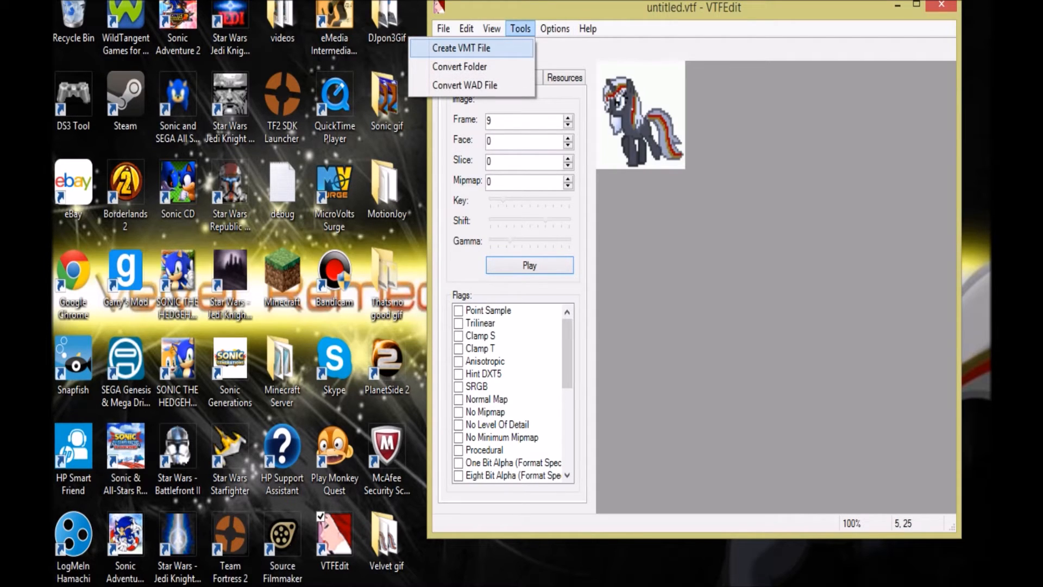
mouse_move(459, 66)
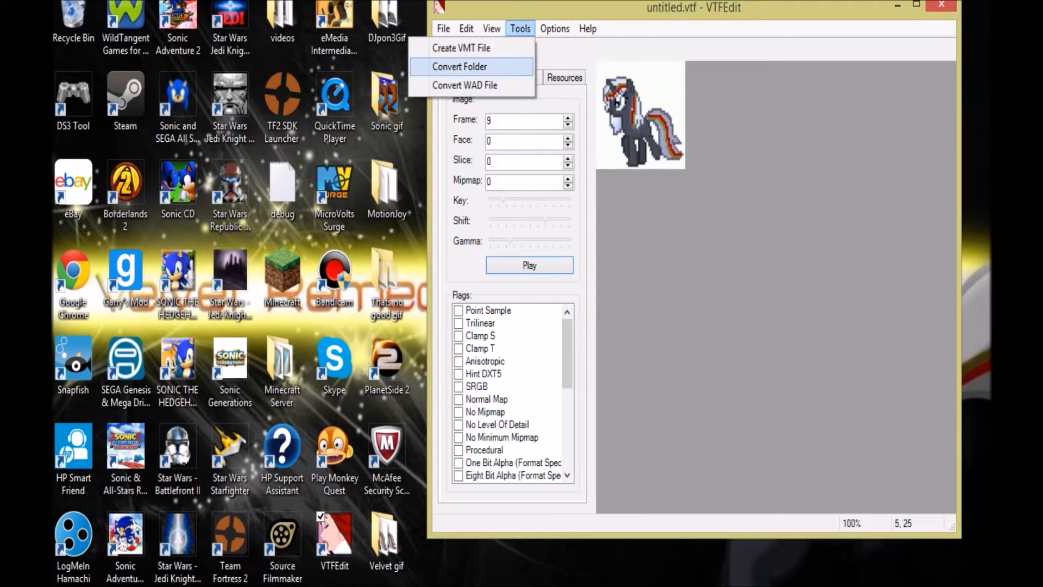
left_click(554, 29)
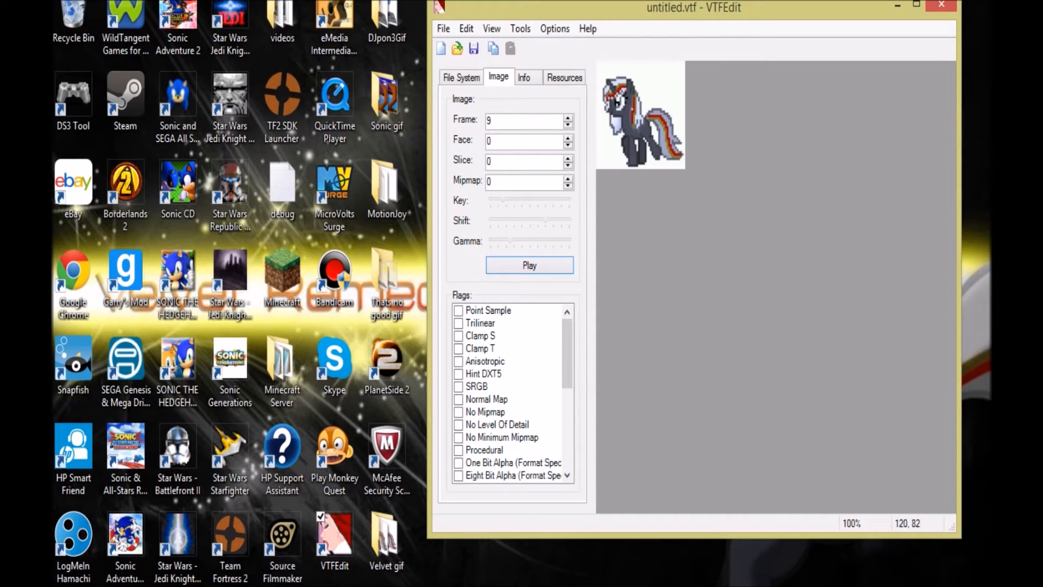
left_click(554, 29)
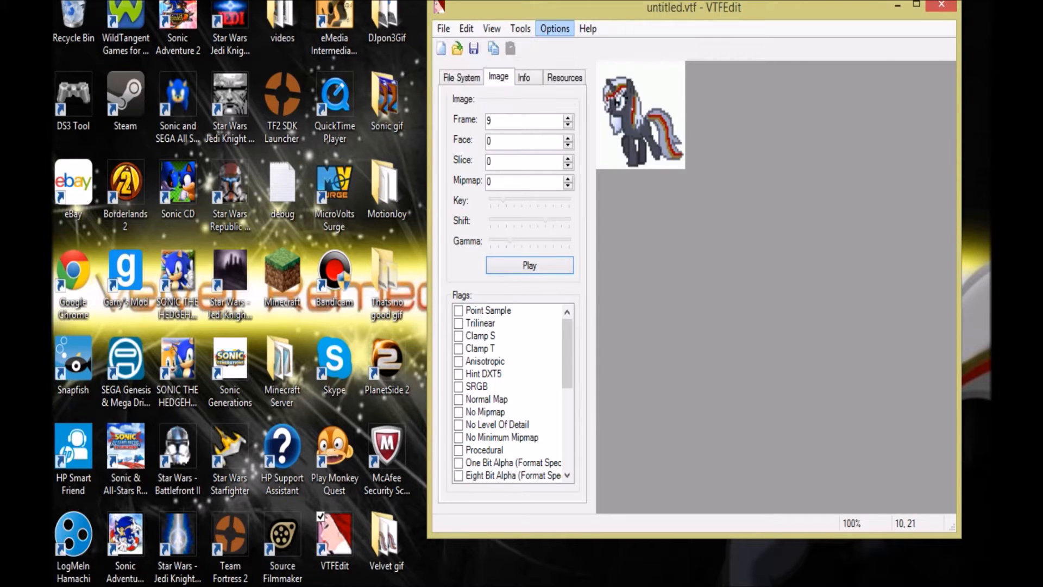
left_click(554, 28)
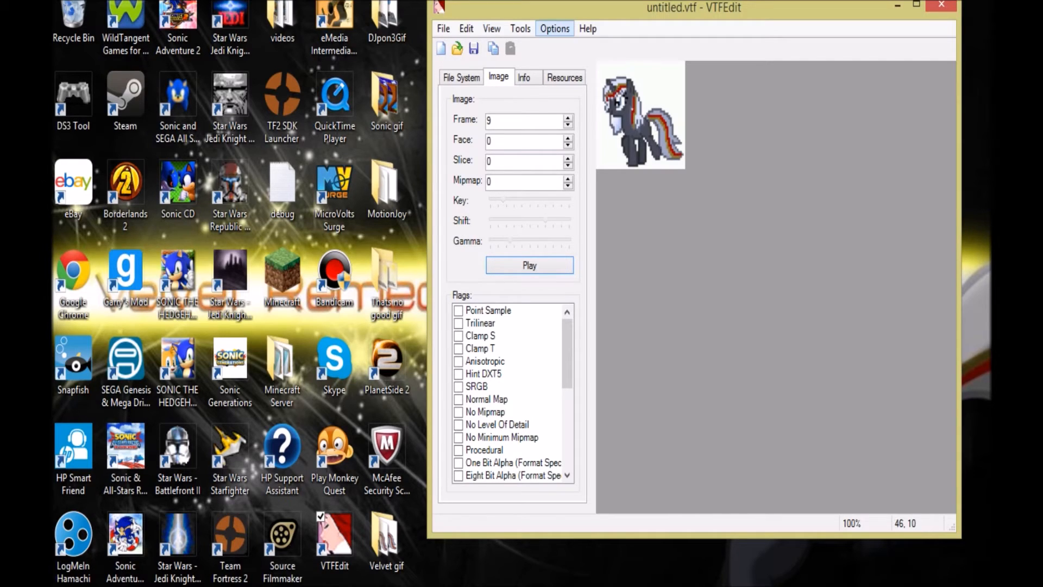
left_click(554, 28)
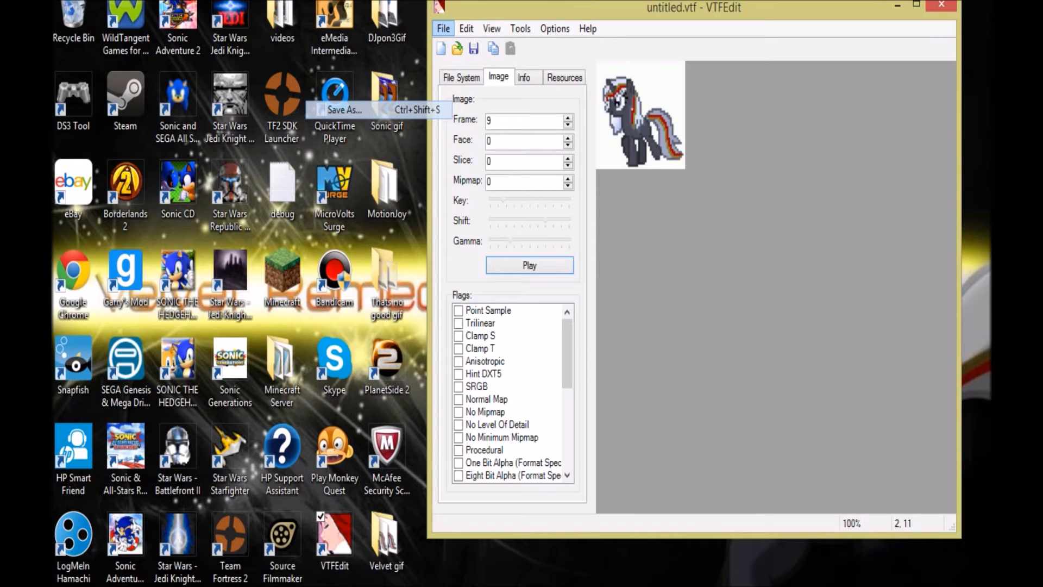
Step: In the Save VTF dialog, browse from C: through Program Files (x86)\Steam\SteamApps\common
left_click(344, 108)
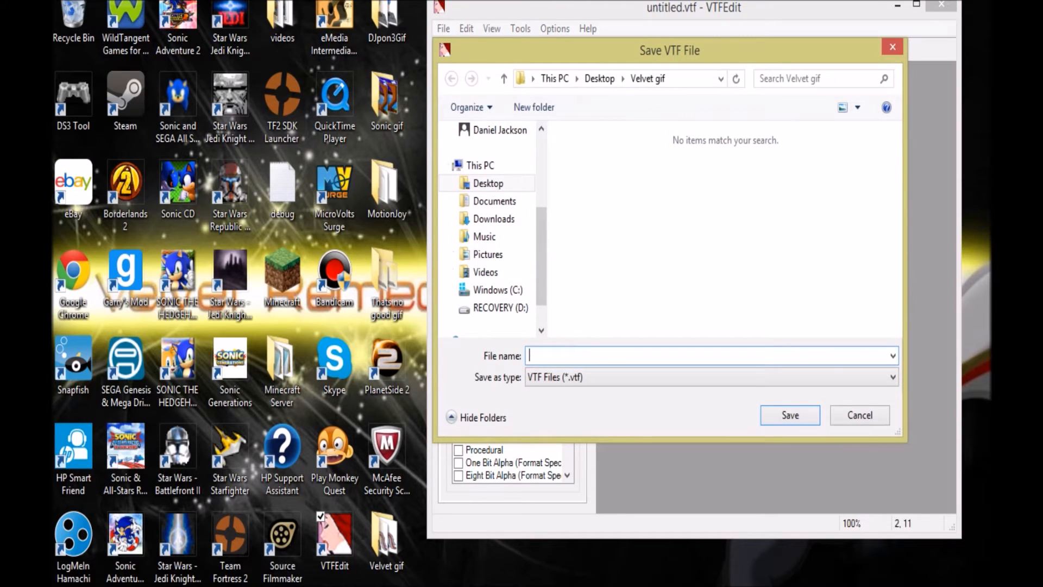
left_click(497, 289)
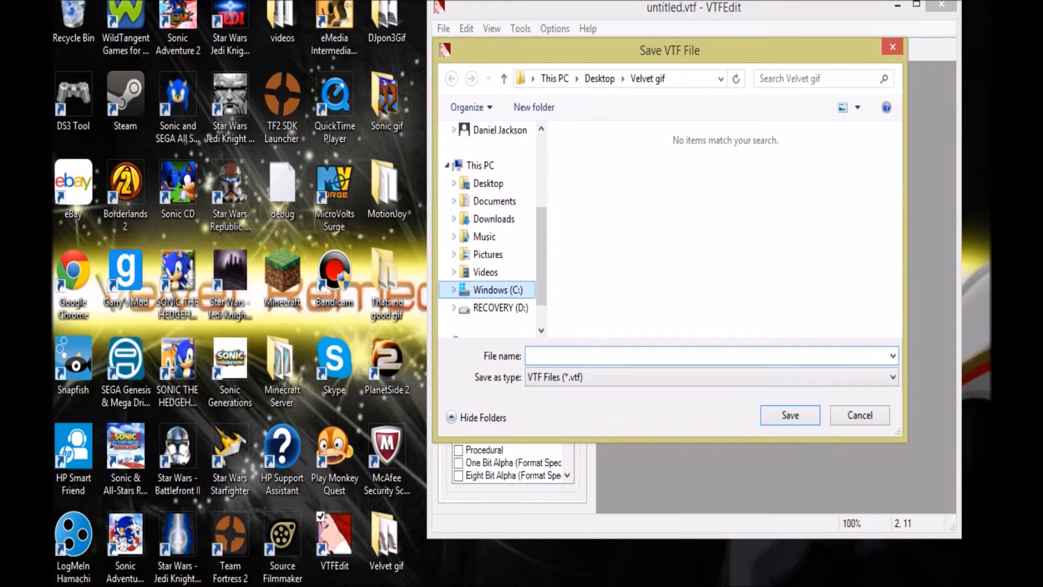
left_click(499, 289)
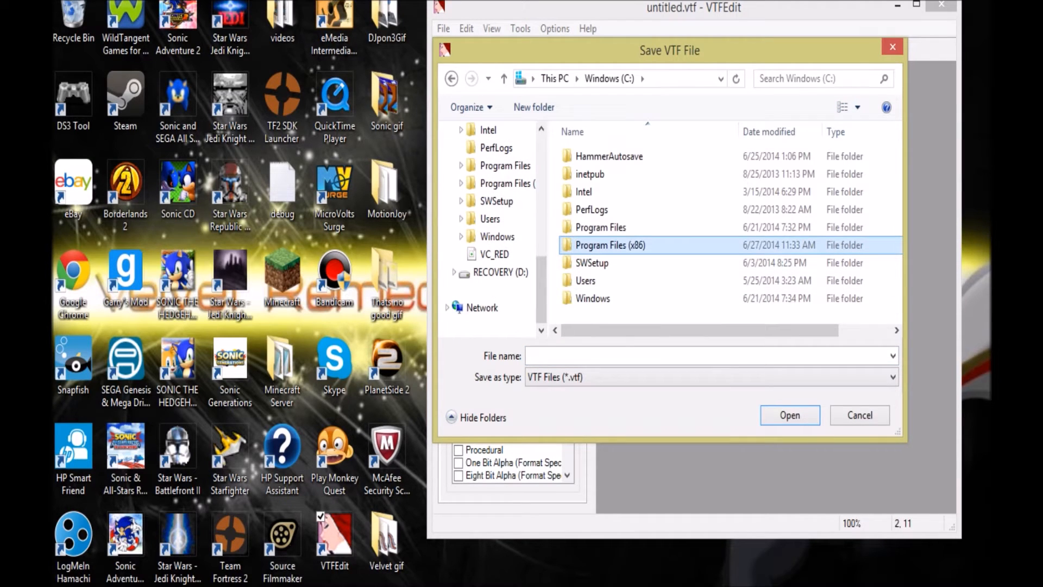
double_click(609, 244)
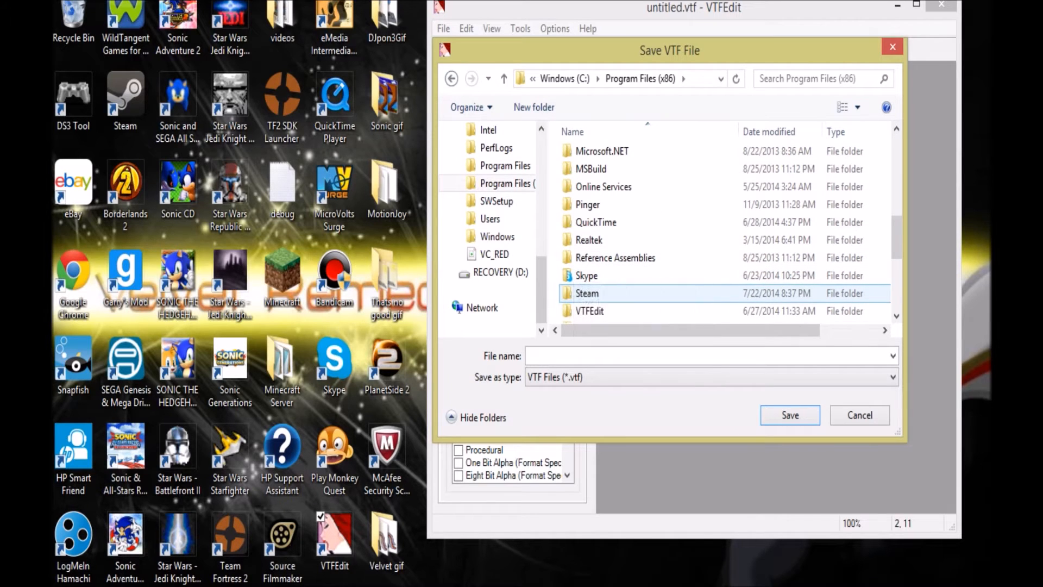
double_click(587, 292)
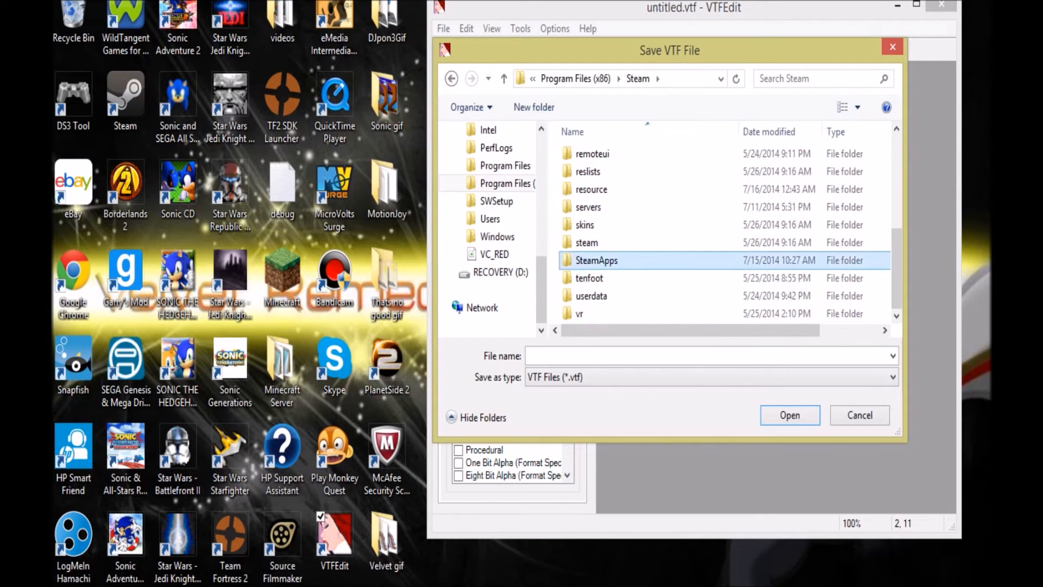
double_click(596, 260)
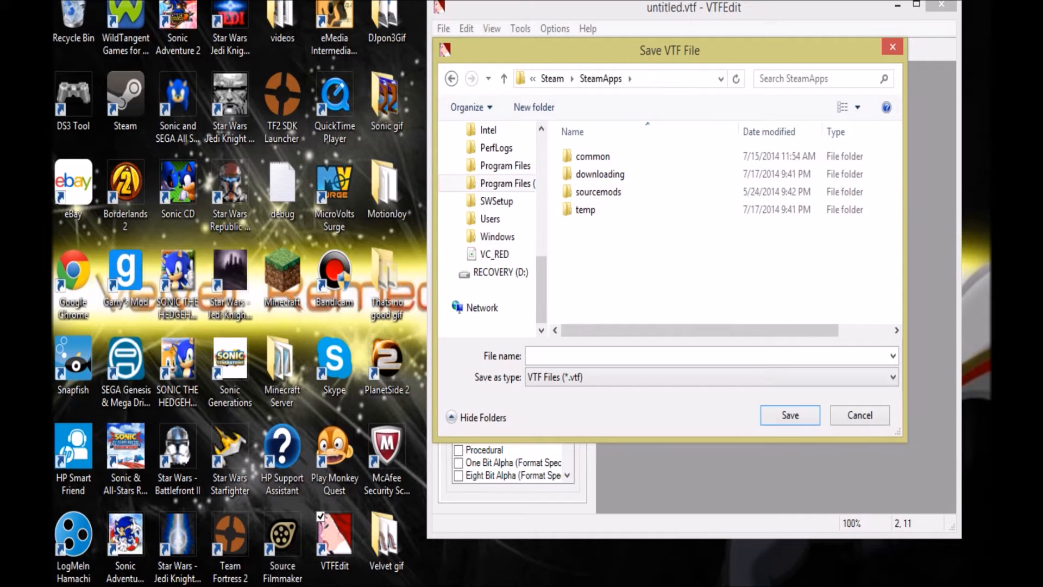
left_click(592, 156)
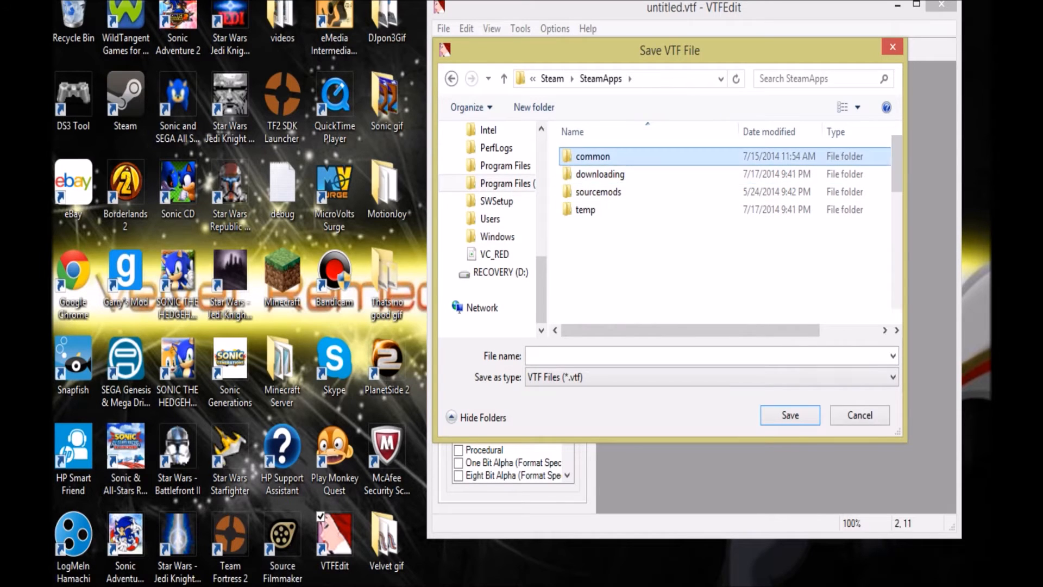
double_click(591, 155)
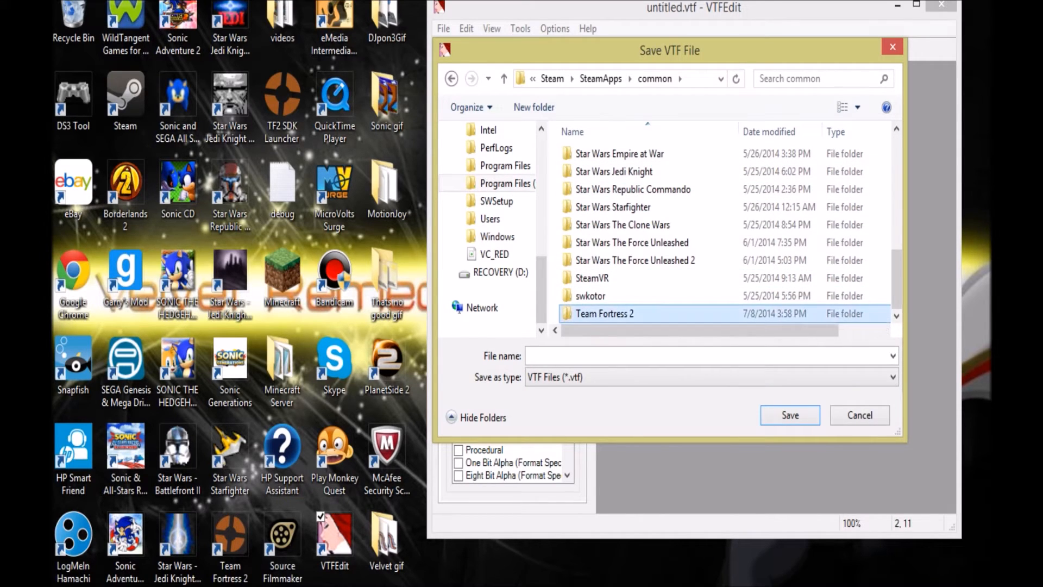
Step: Continue into Team Fortress 2\tf\materials\vgui\logos
double_click(605, 313)
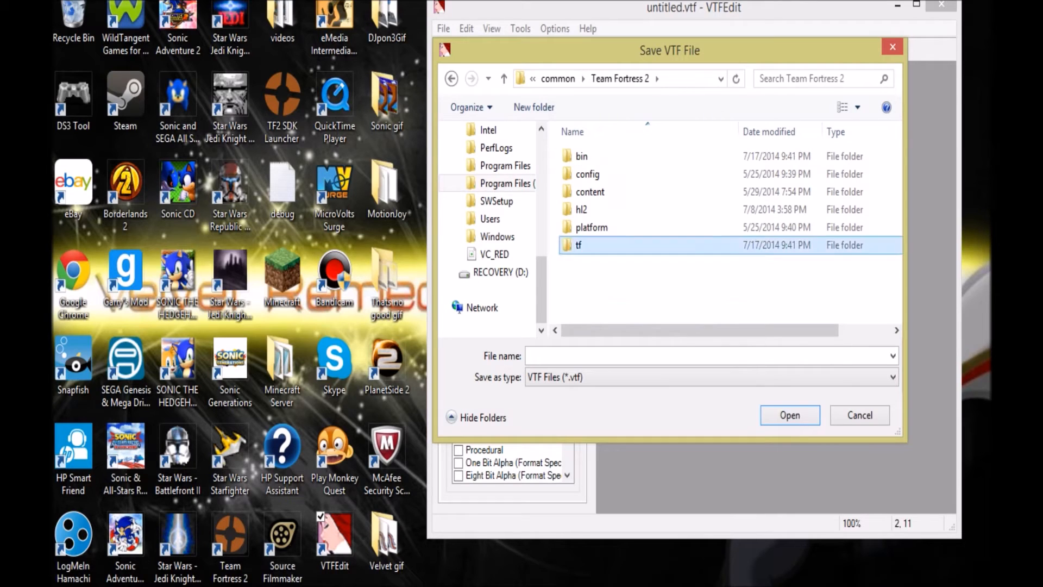
double_click(580, 244)
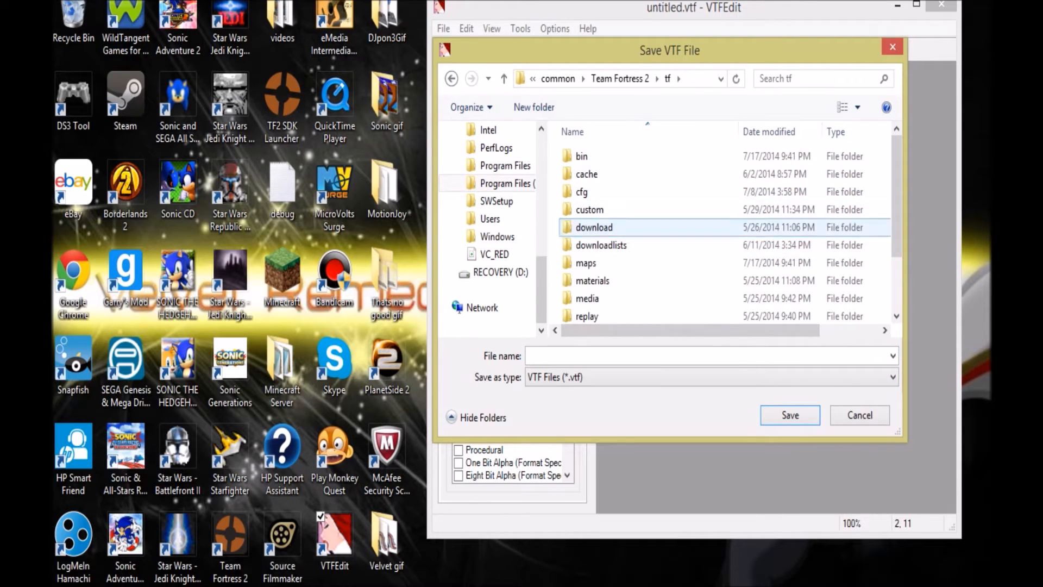
double_click(592, 280)
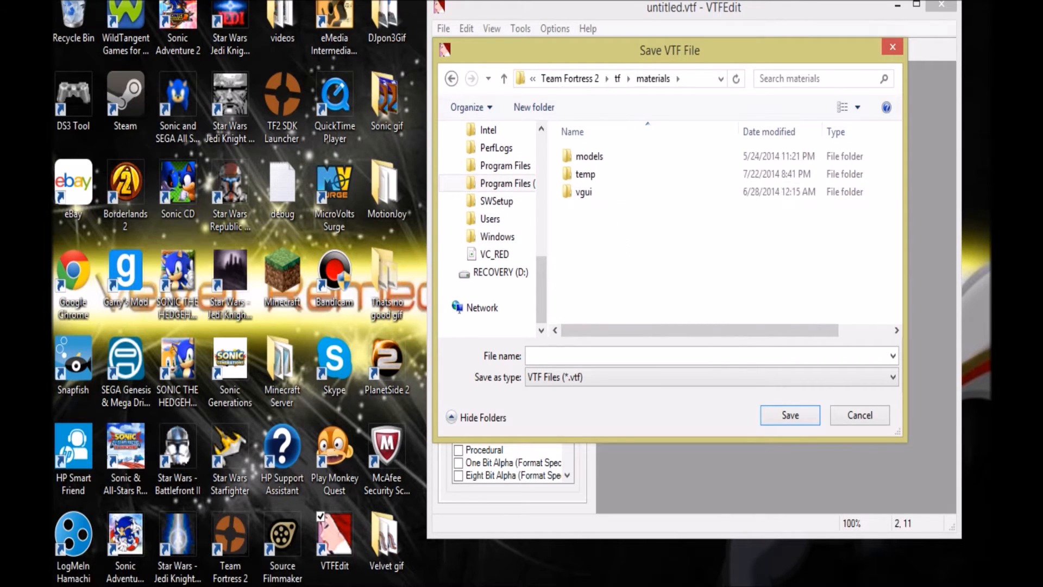
left_click(584, 192)
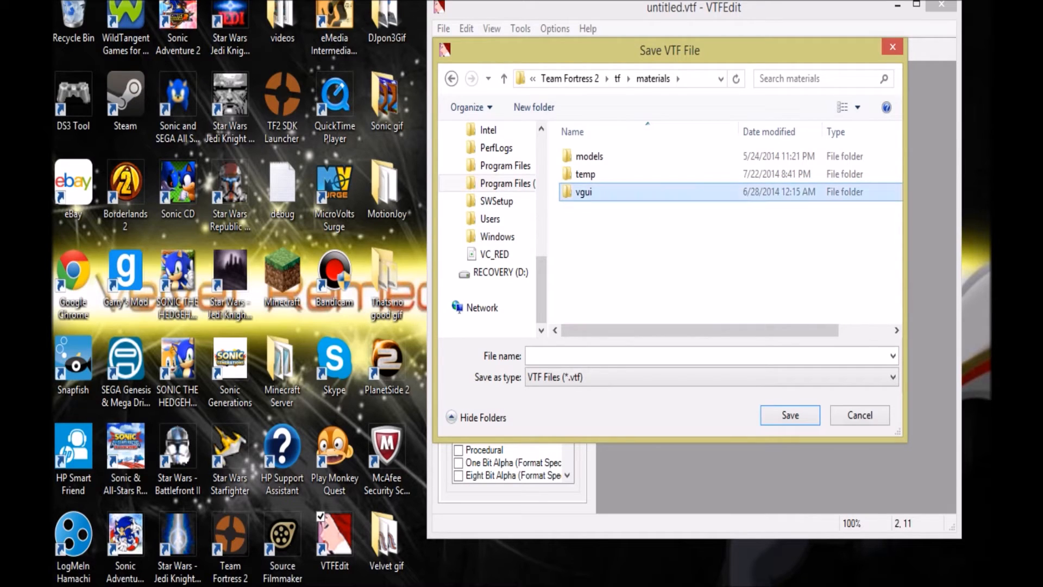
double_click(582, 191)
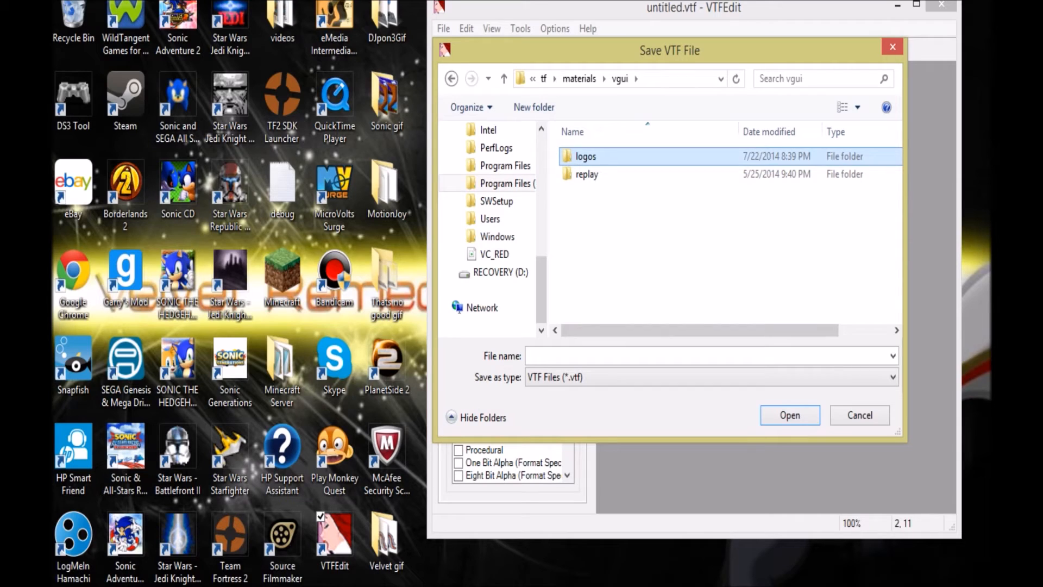
double_click(585, 155)
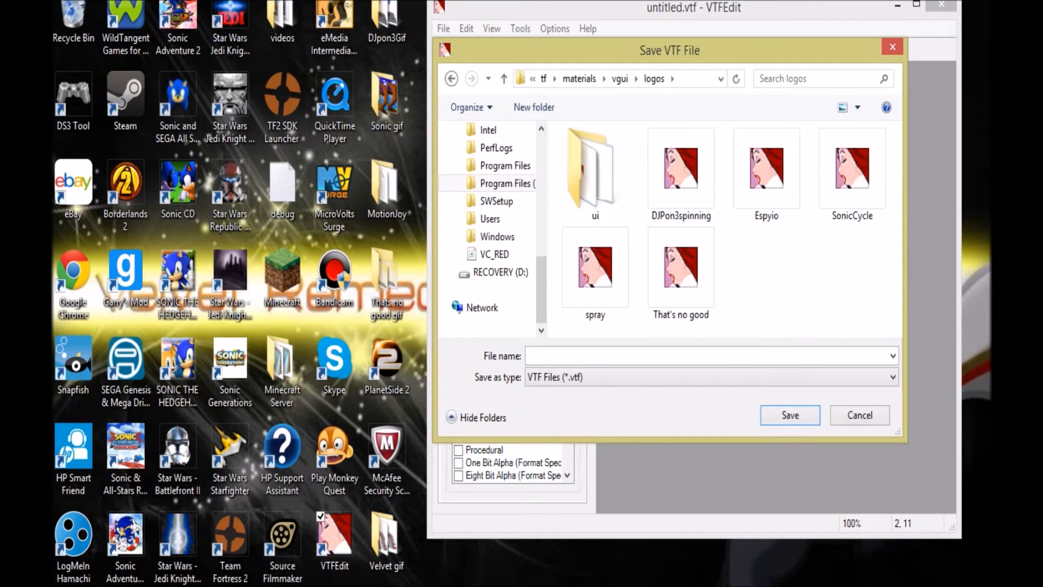
Step: Save the animated texture there under the name Velvet gif
left_click(705, 354)
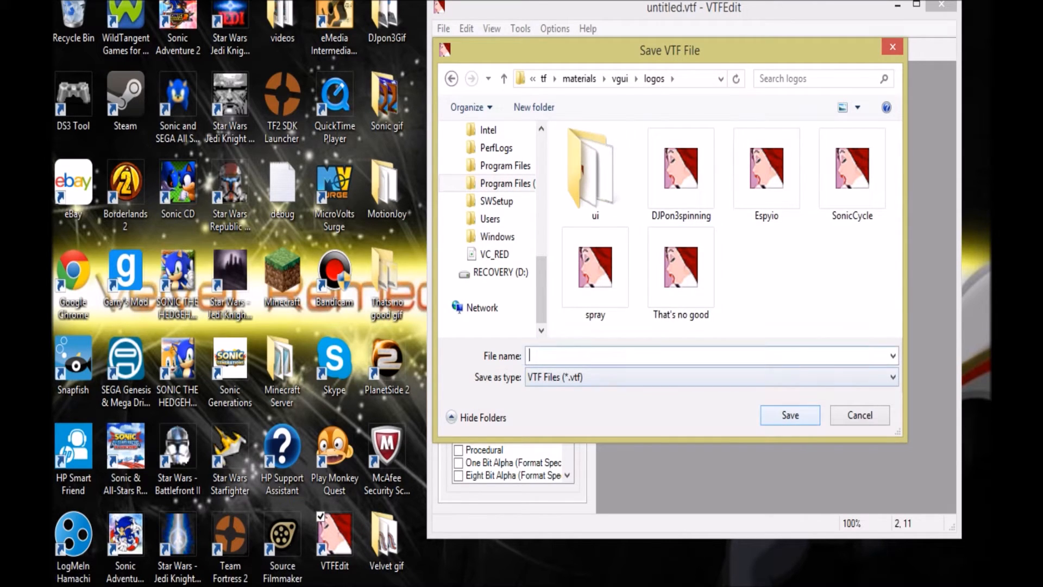
type("Velvet")
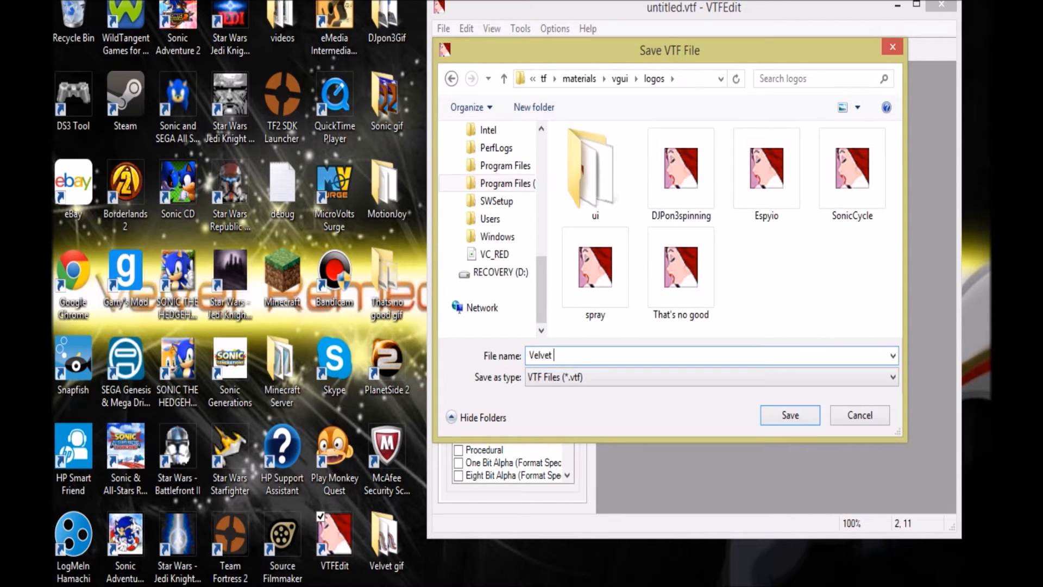
type("gif")
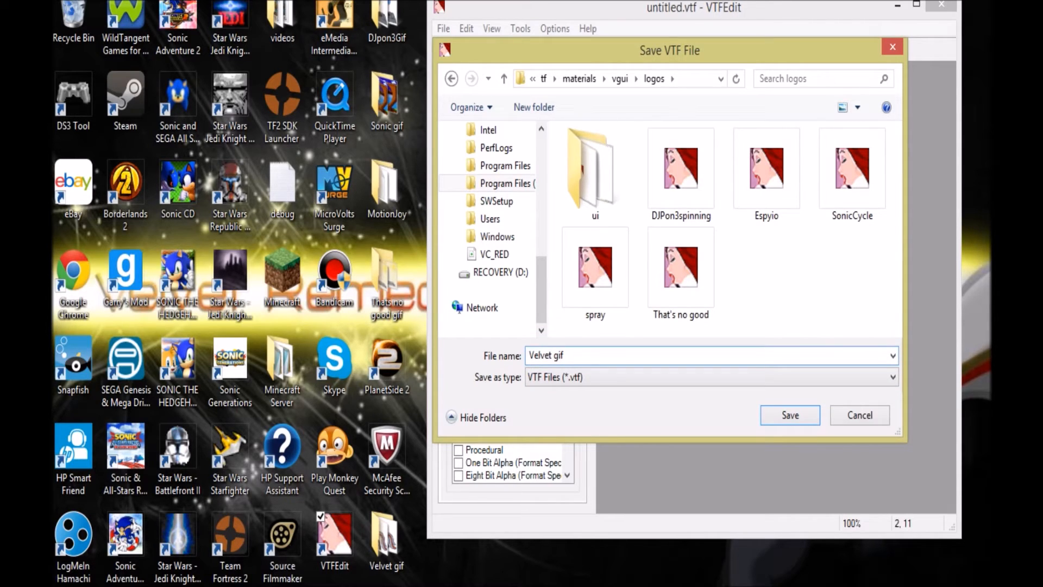
left_click(790, 414)
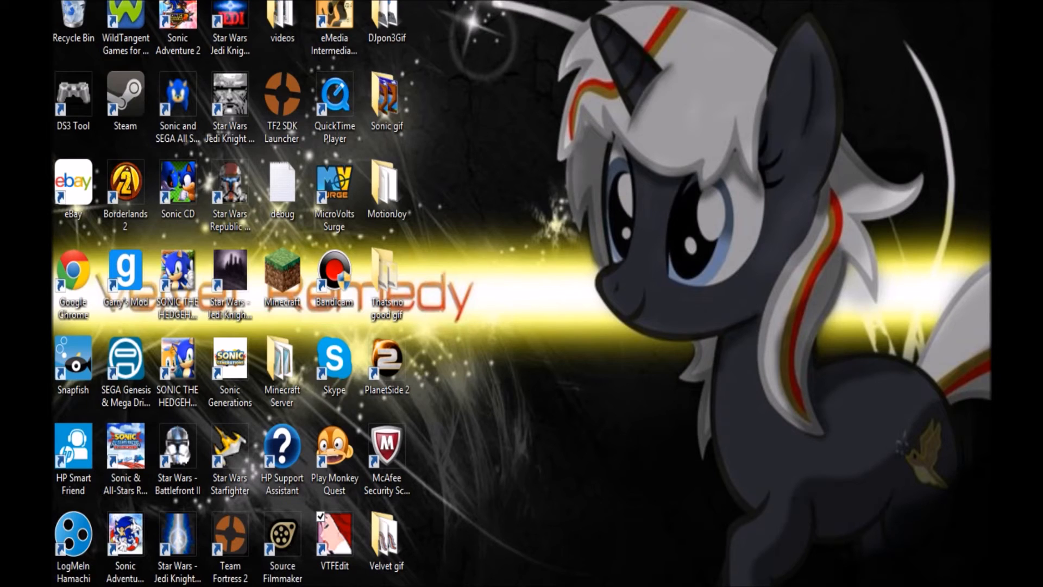
Step: Launch Team Fortress 2 and bring up the spray import browser from Multiplayer options
double_click(229, 533)
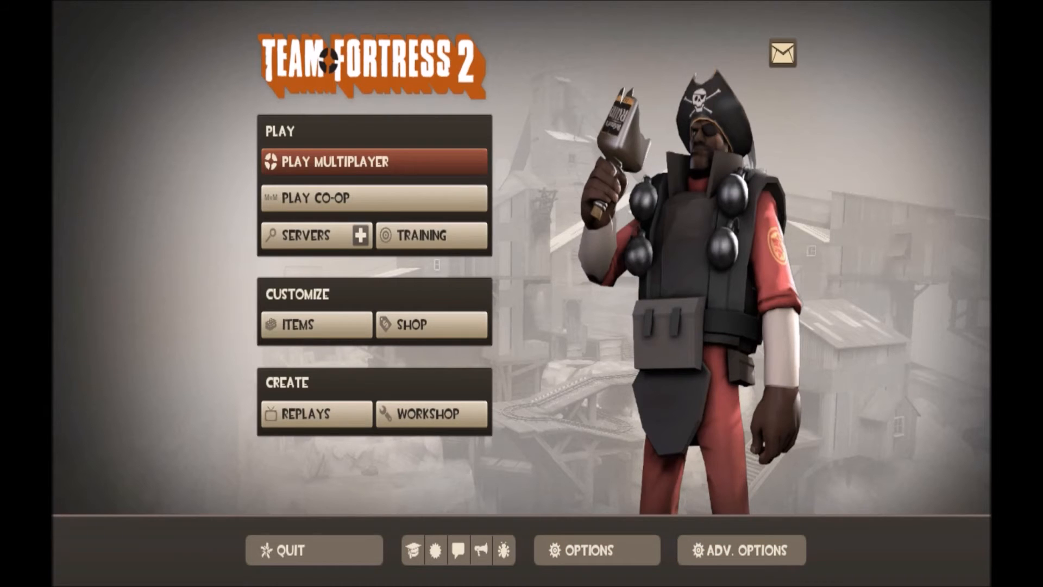
left_click(594, 550)
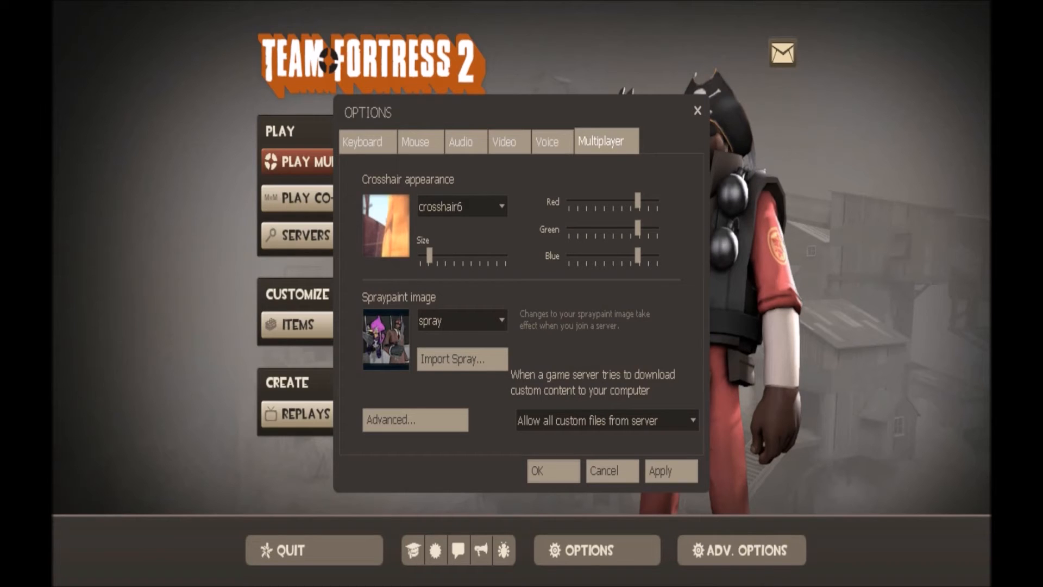
left_click(460, 358)
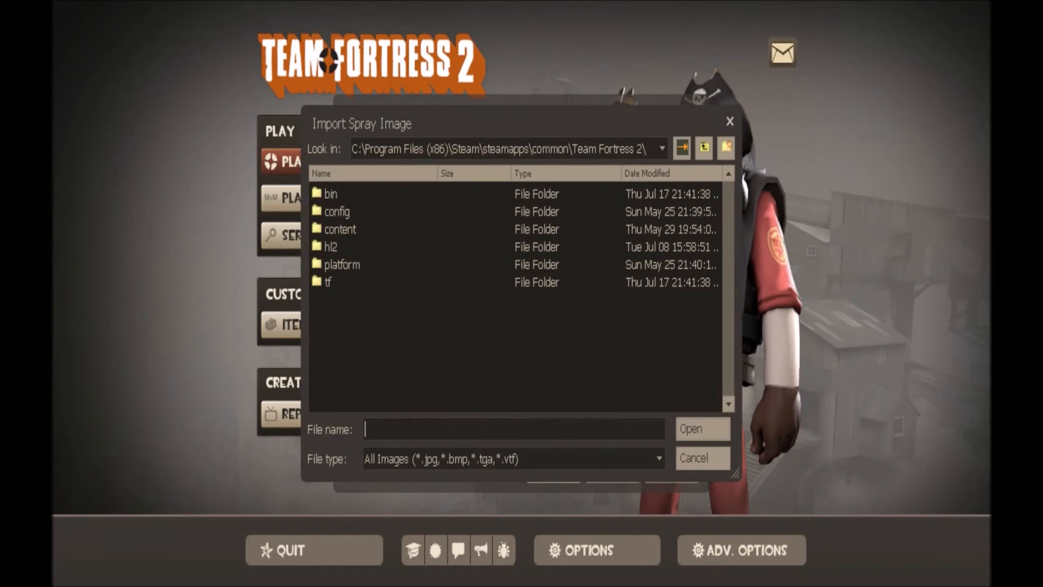
Step: Pick Velvet gif.vtf from tf\materials\vgui\logos as the spraypaint image
double_click(328, 281)
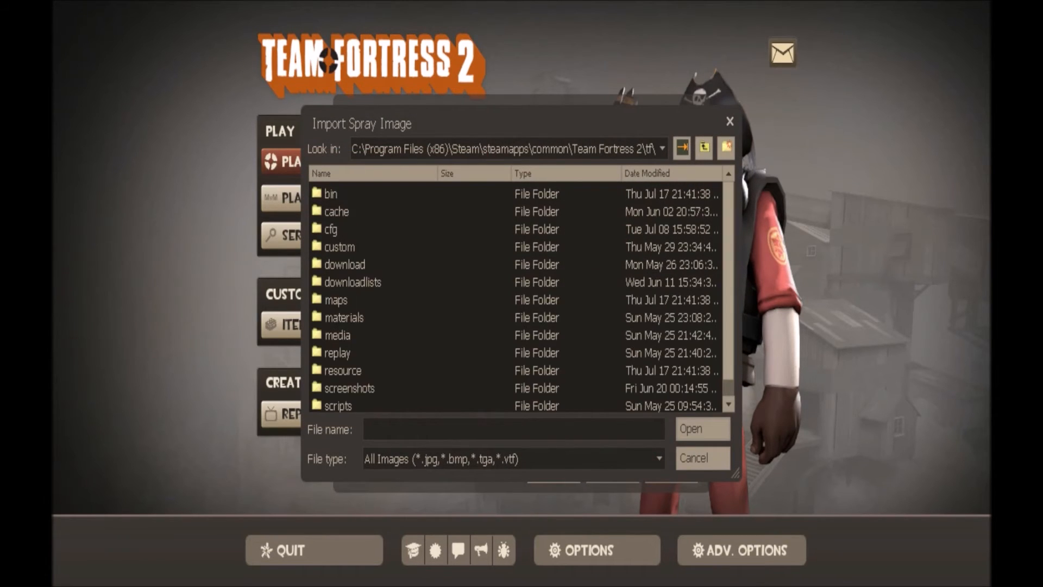
scroll("down", 3)
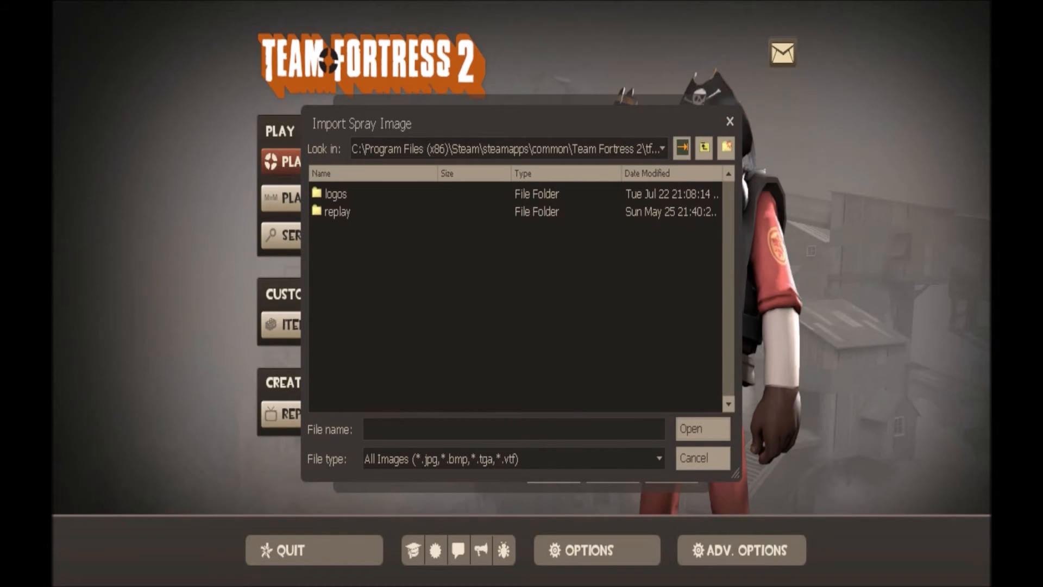
double_click(336, 193)
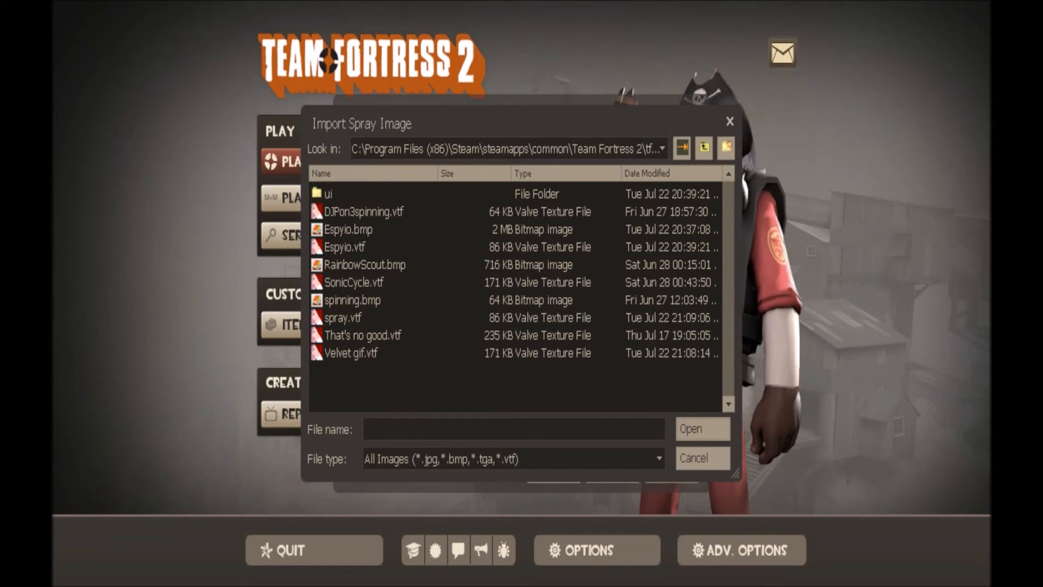
left_click(352, 353)
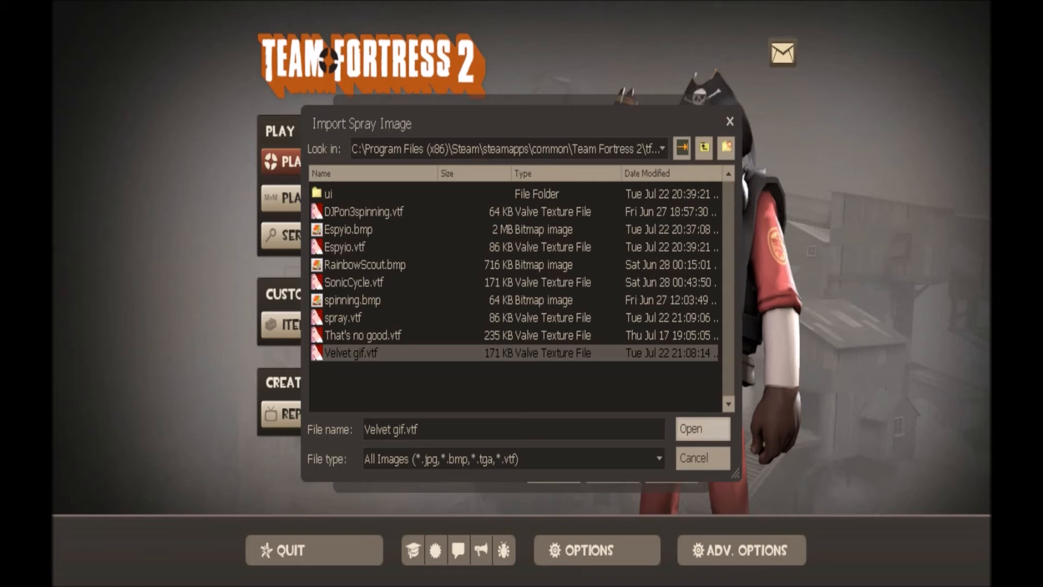
left_click(701, 428)
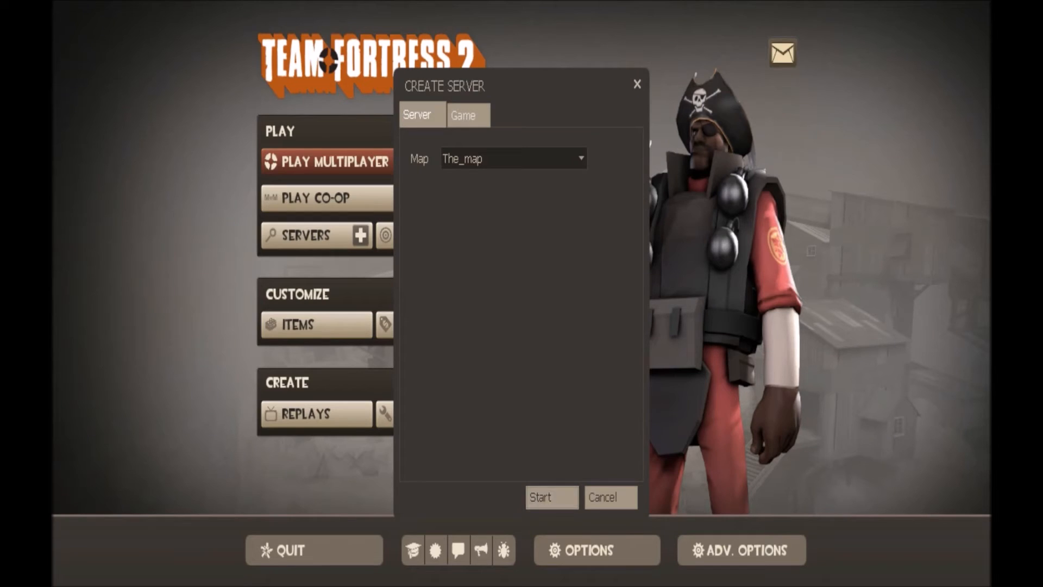
Step: Start a local server on The_map, continue past the welcome board and pick a class
left_click(551, 497)
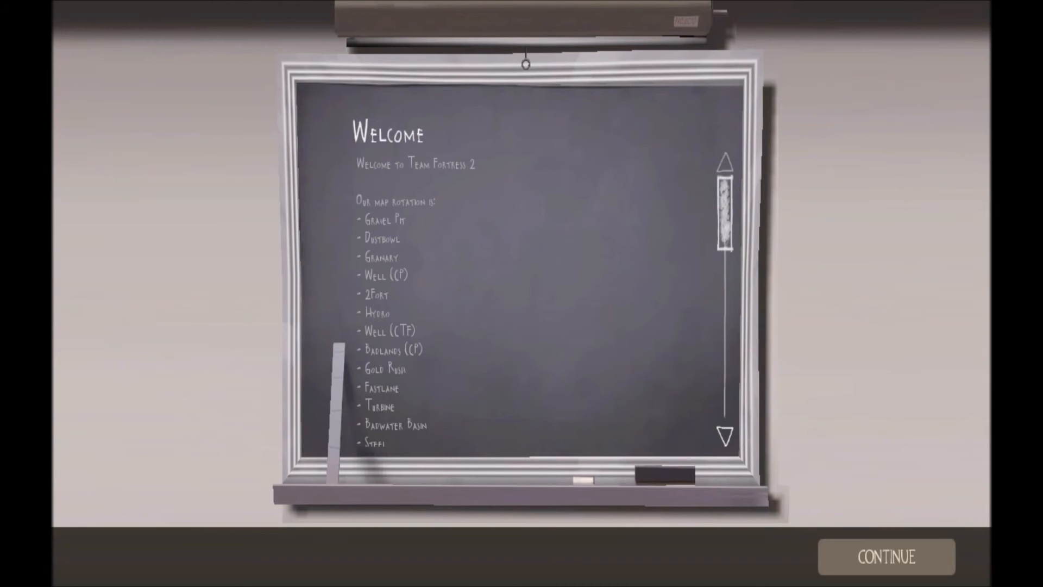
left_click(886, 557)
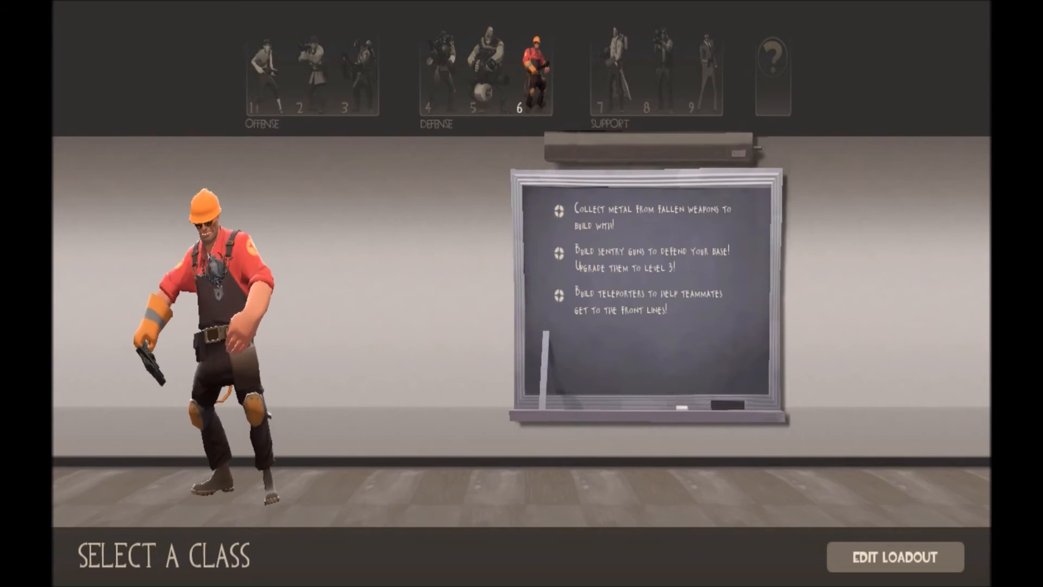
left_click(613, 67)
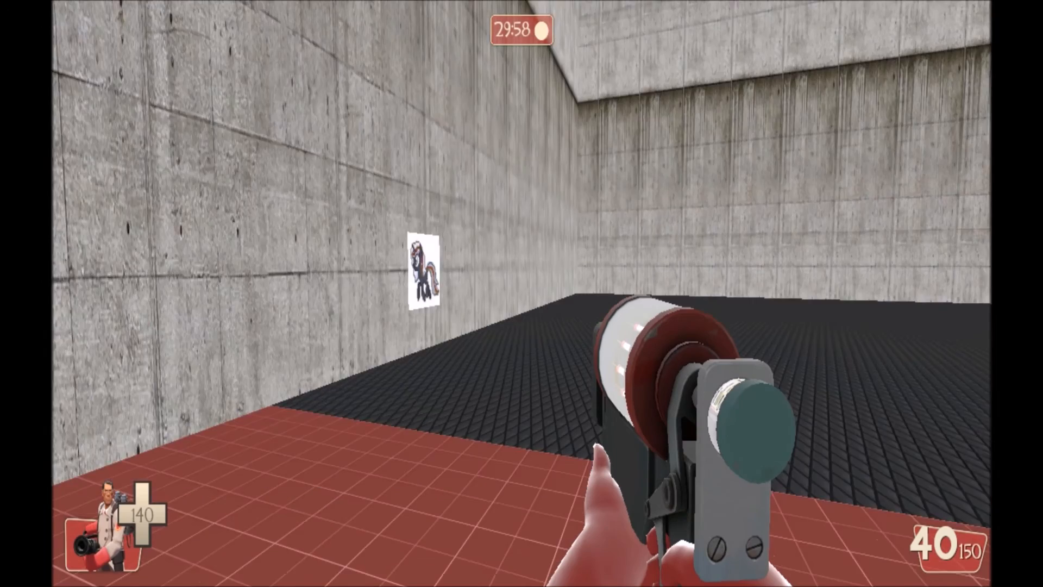
mouse_move(522, 293)
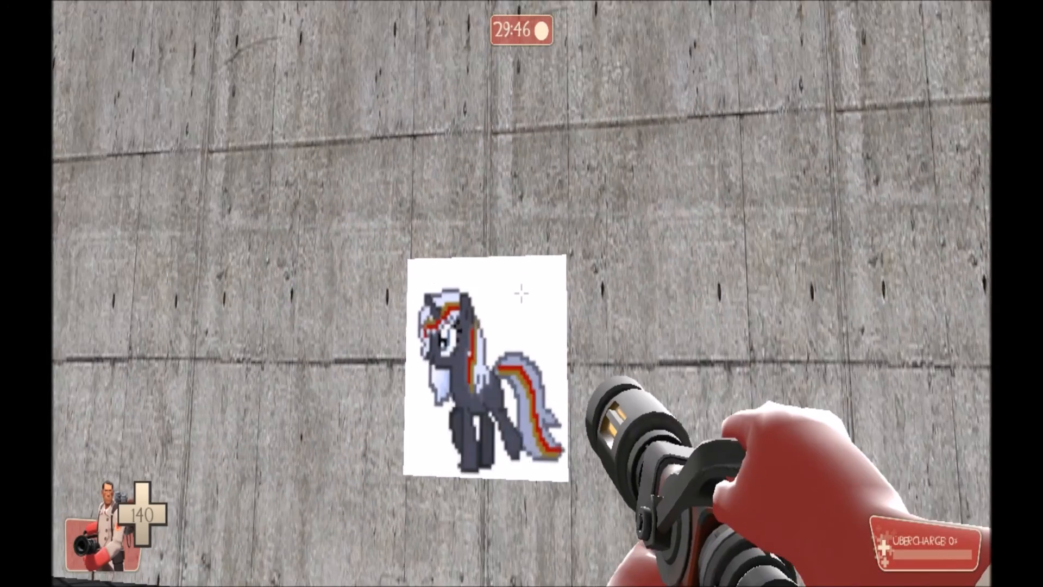
mouse_move(522, 294)
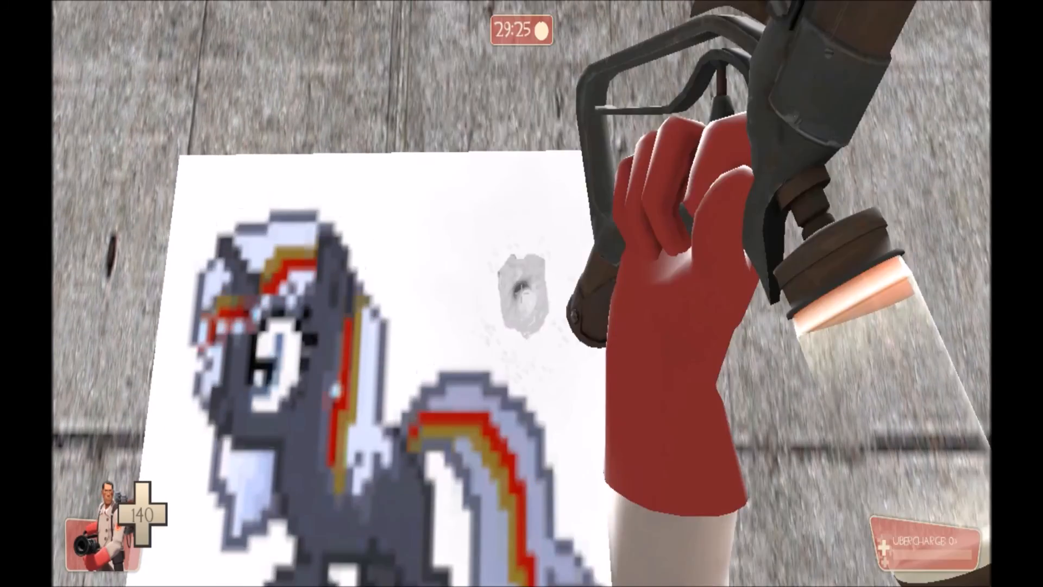
mouse_move(521, 293)
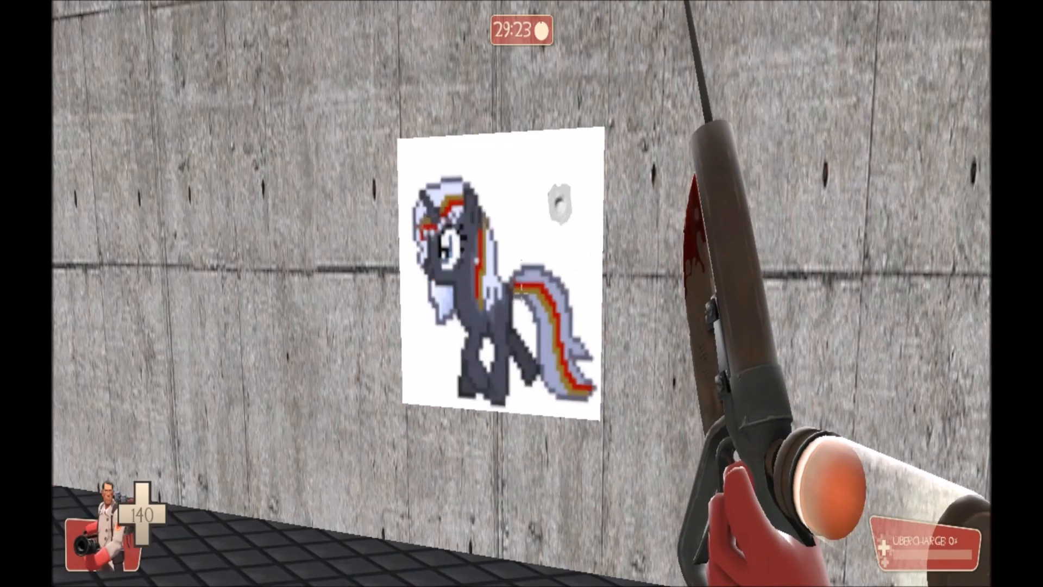